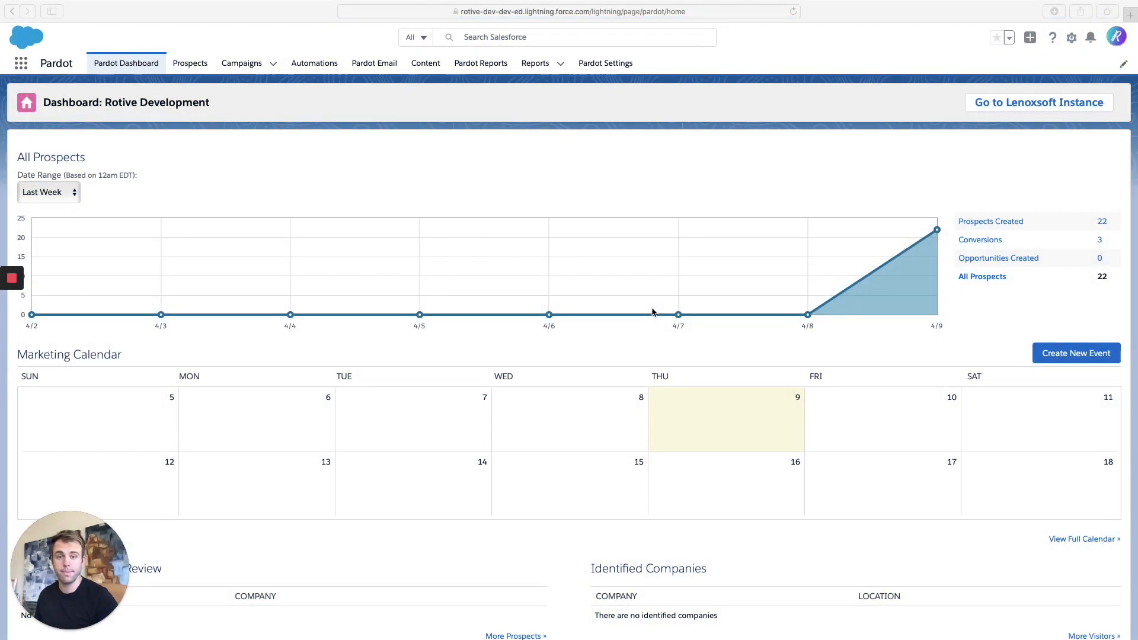
mouse_move(106, 152)
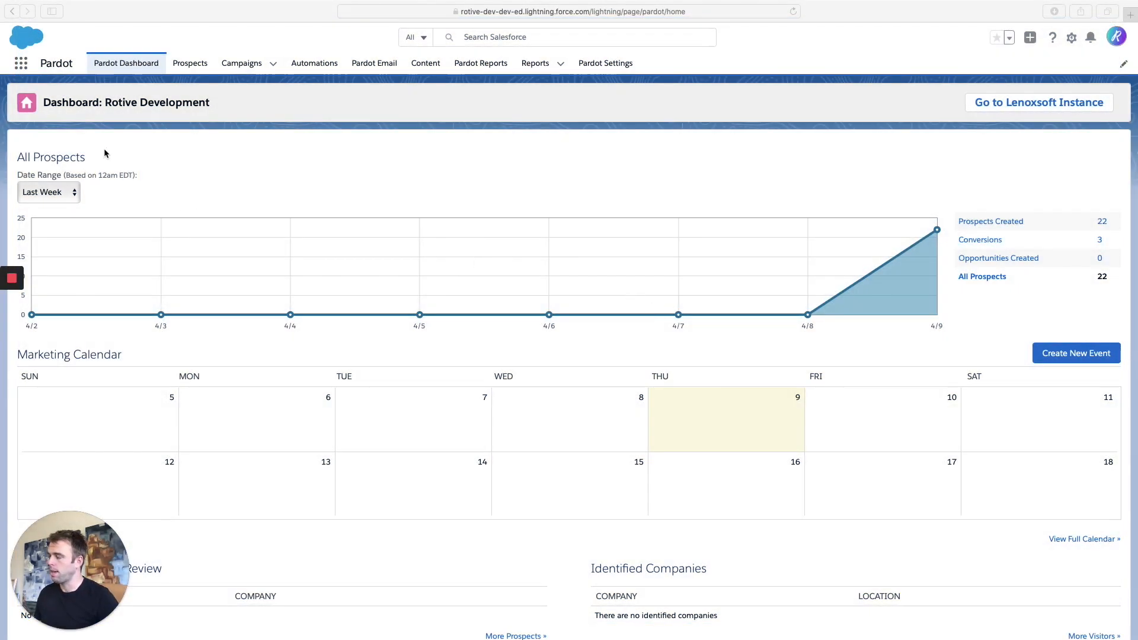
mouse_move(326, 259)
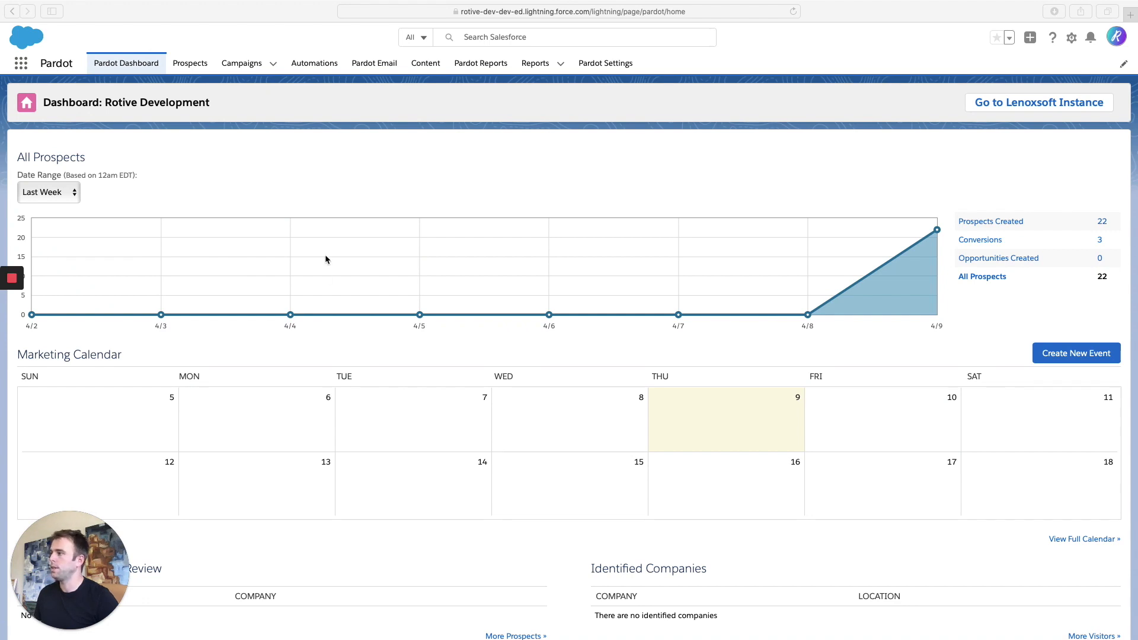
mouse_move(356, 205)
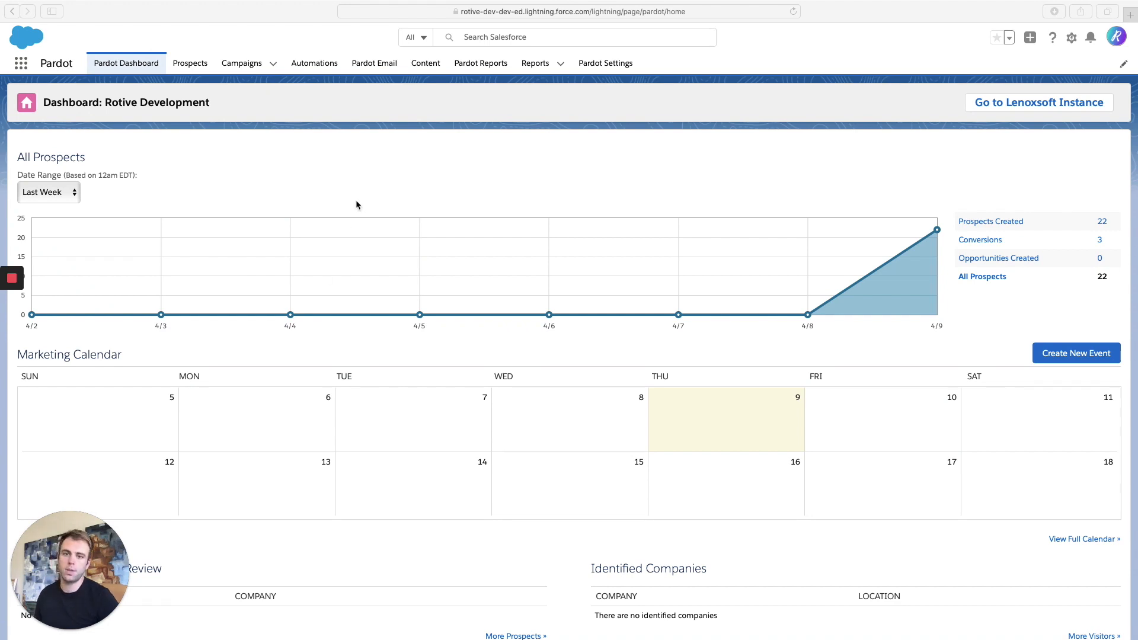
mouse_move(606, 64)
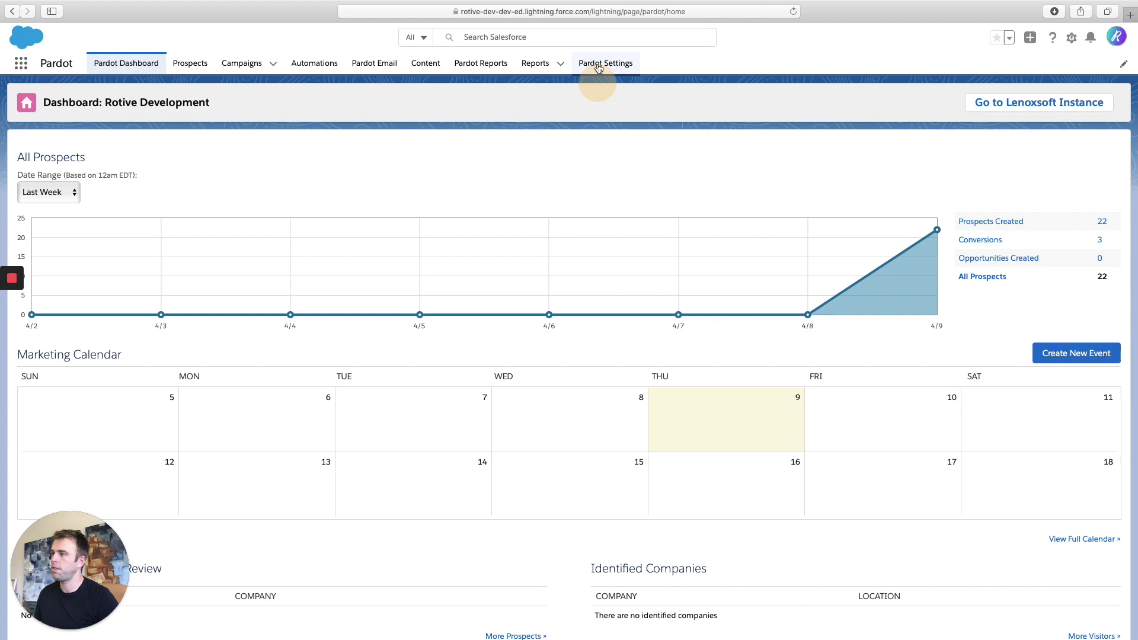
- Go to Pardot Settings, showing the Rotive Development account page, and request Connectors
left_click(605, 62)
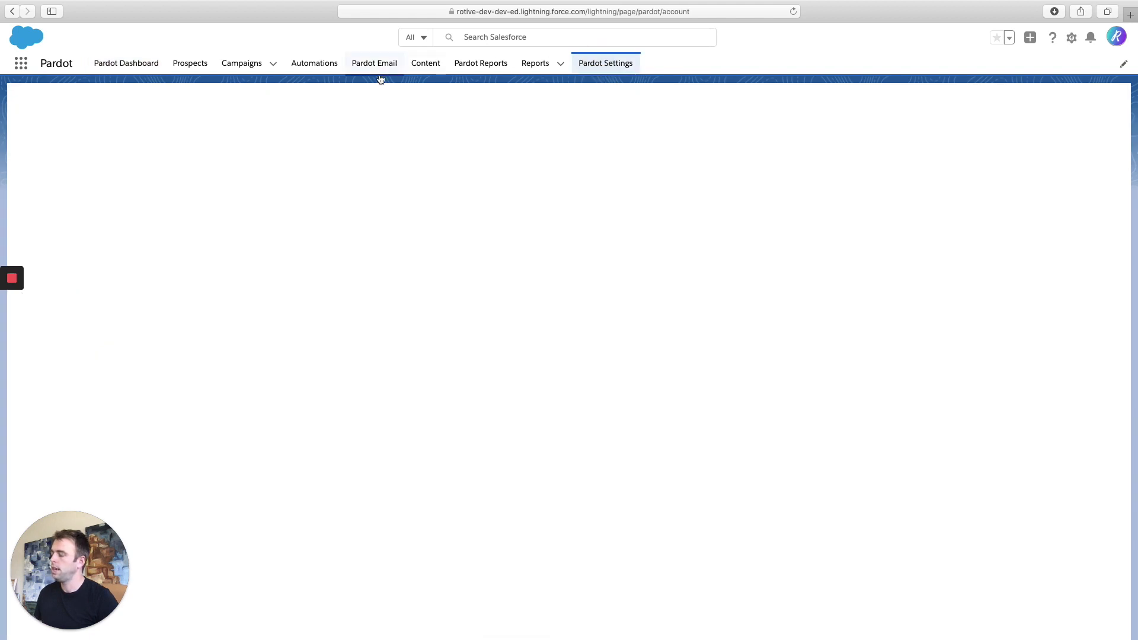
left_click(606, 63)
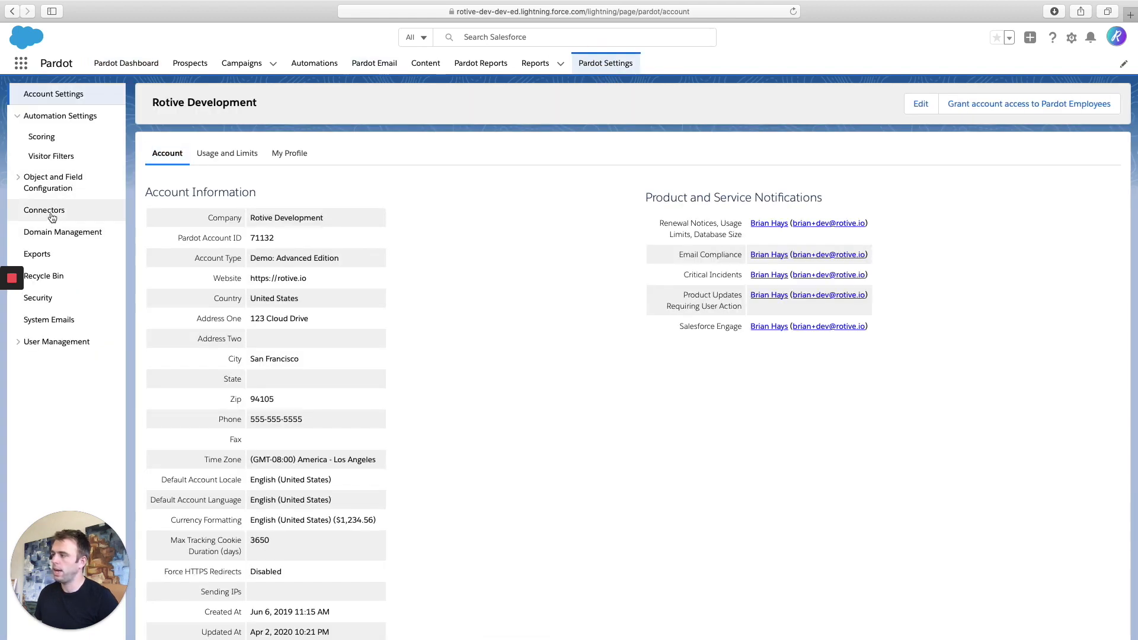
left_click(45, 210)
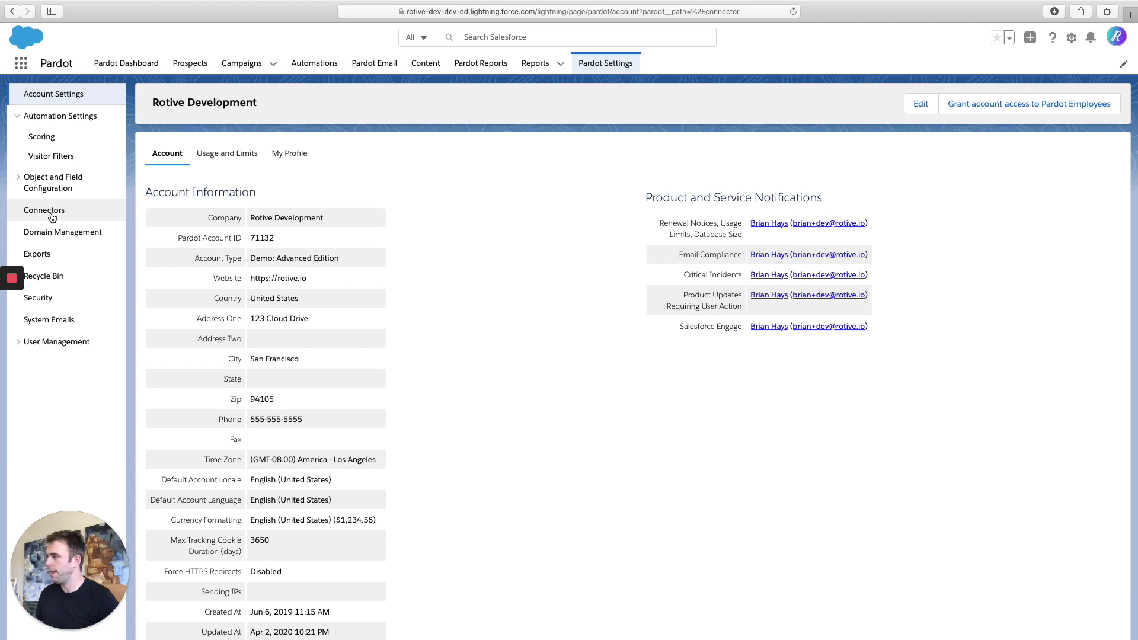
- Show the connectors list and inspect, then dismiss, the Salesforce.com connector's actions menu
left_click(45, 209)
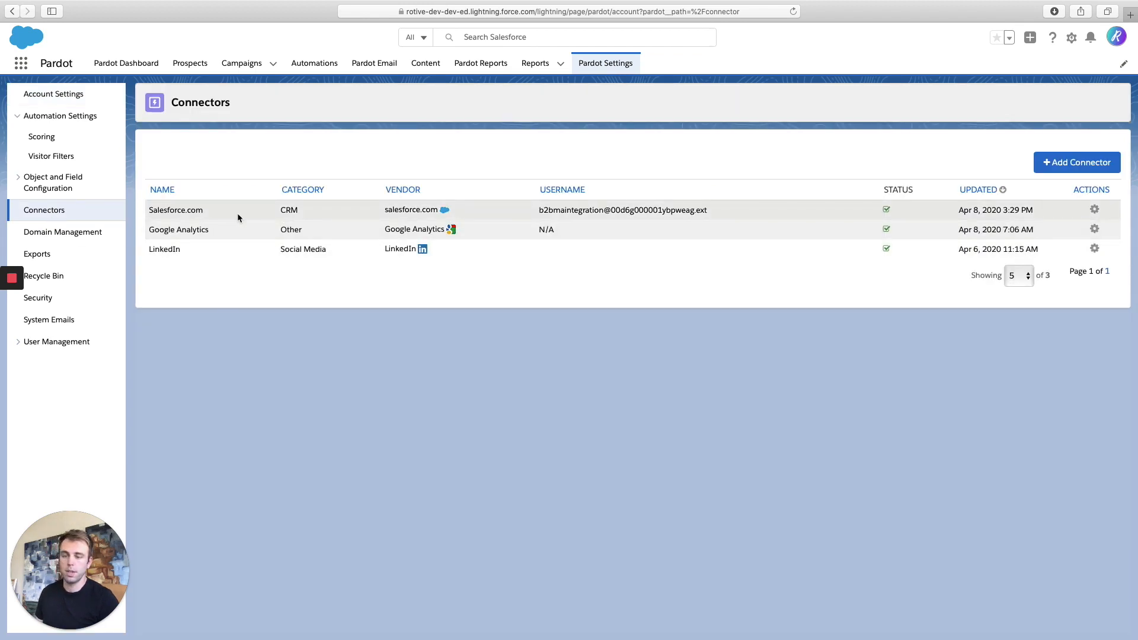
mouse_move(731, 226)
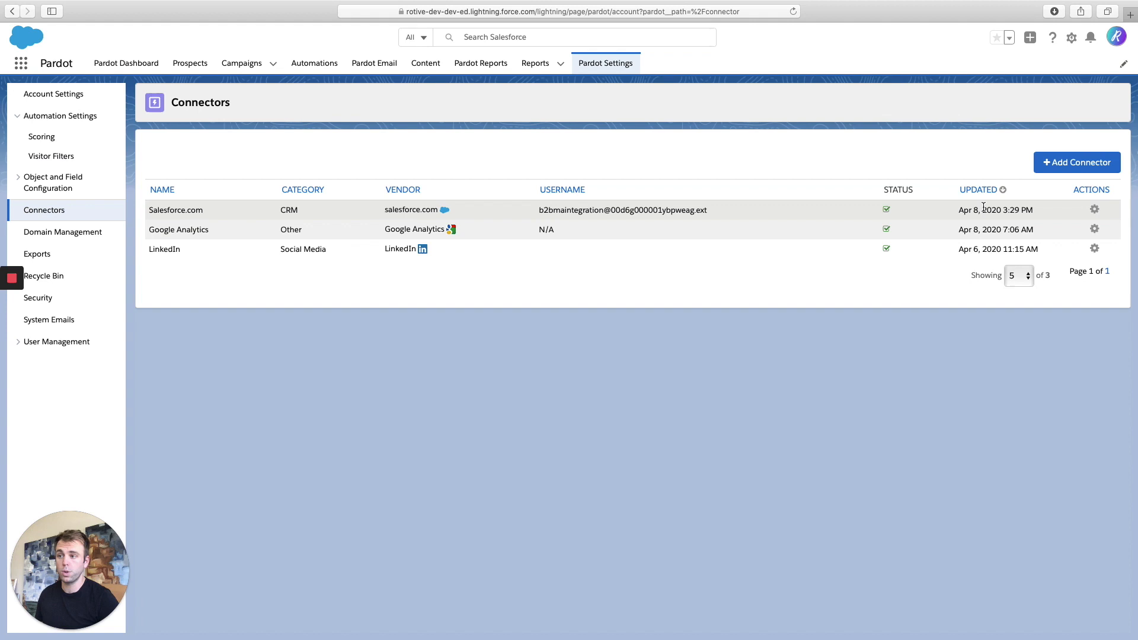
left_click(1096, 210)
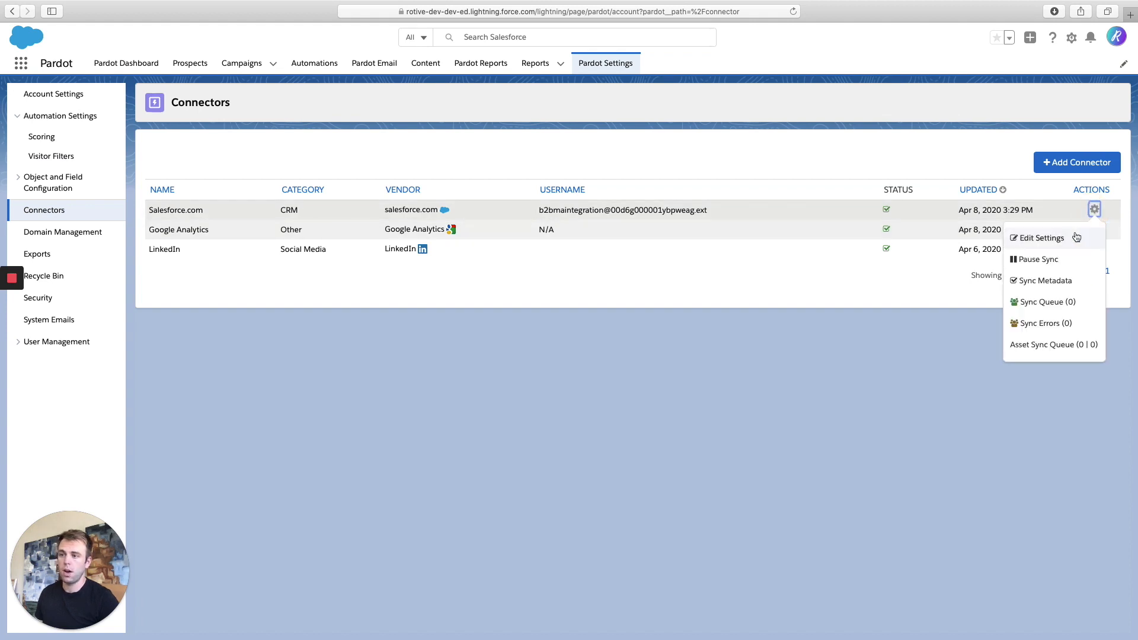
mouse_move(913, 202)
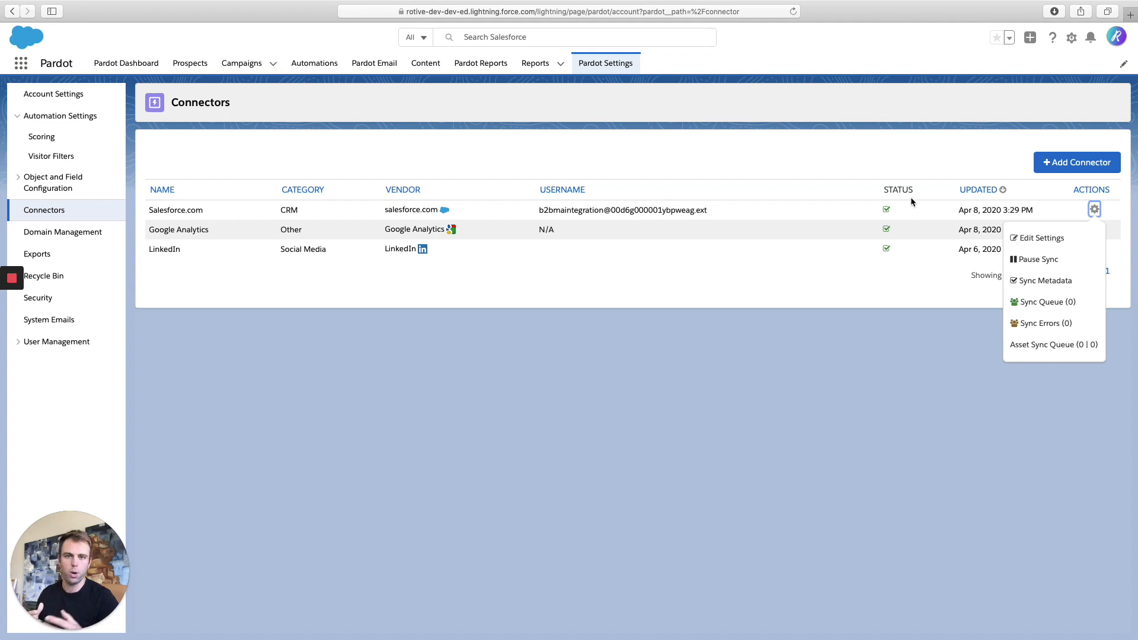
left_click(753, 231)
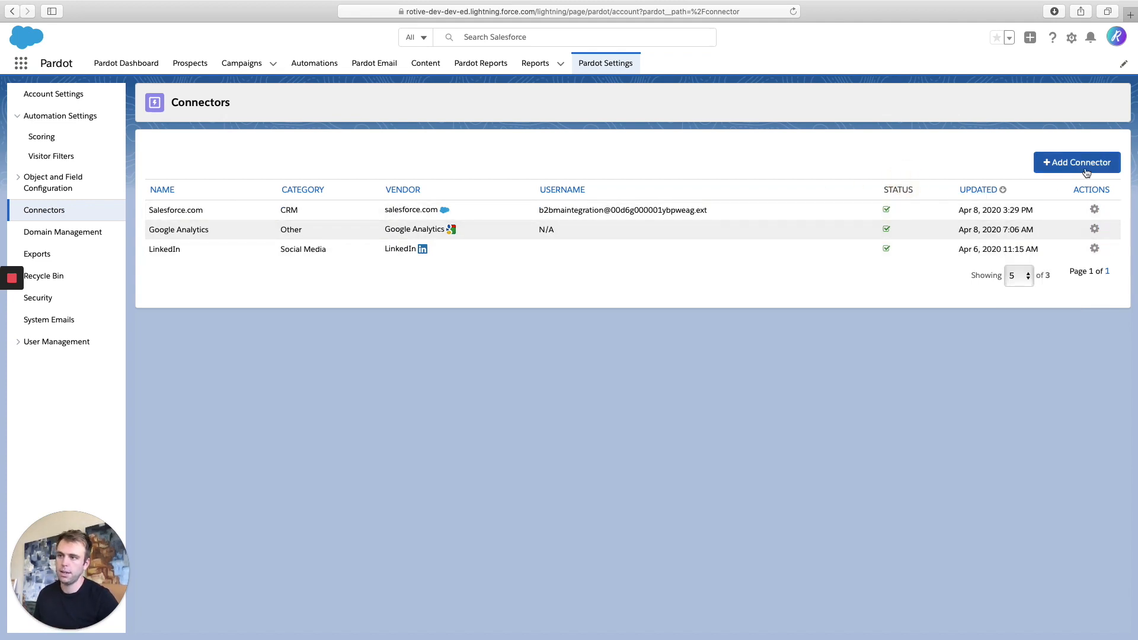
- Start a new connector and browse the Create Connector panel to Social Posting Connectors
left_click(1077, 162)
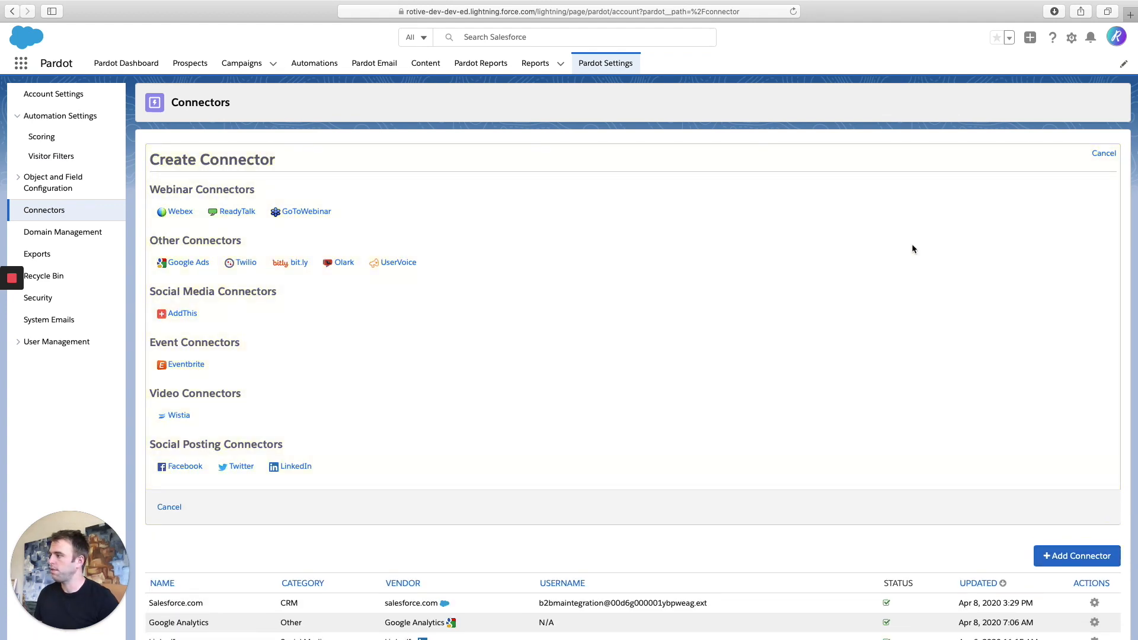
scroll("down", 3)
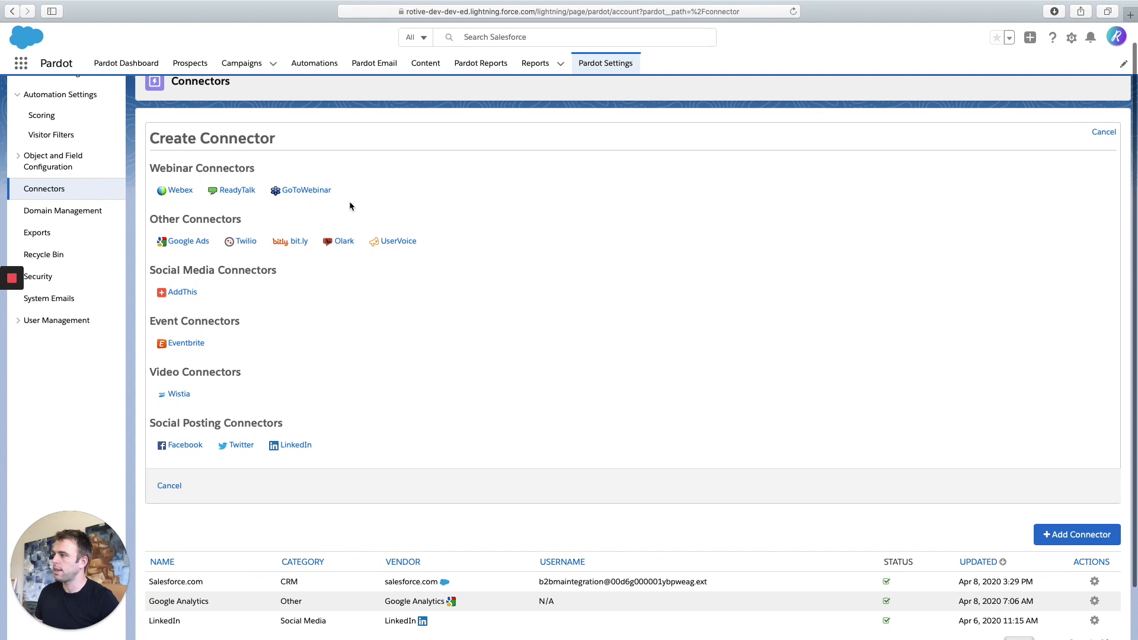
scroll("down", 3)
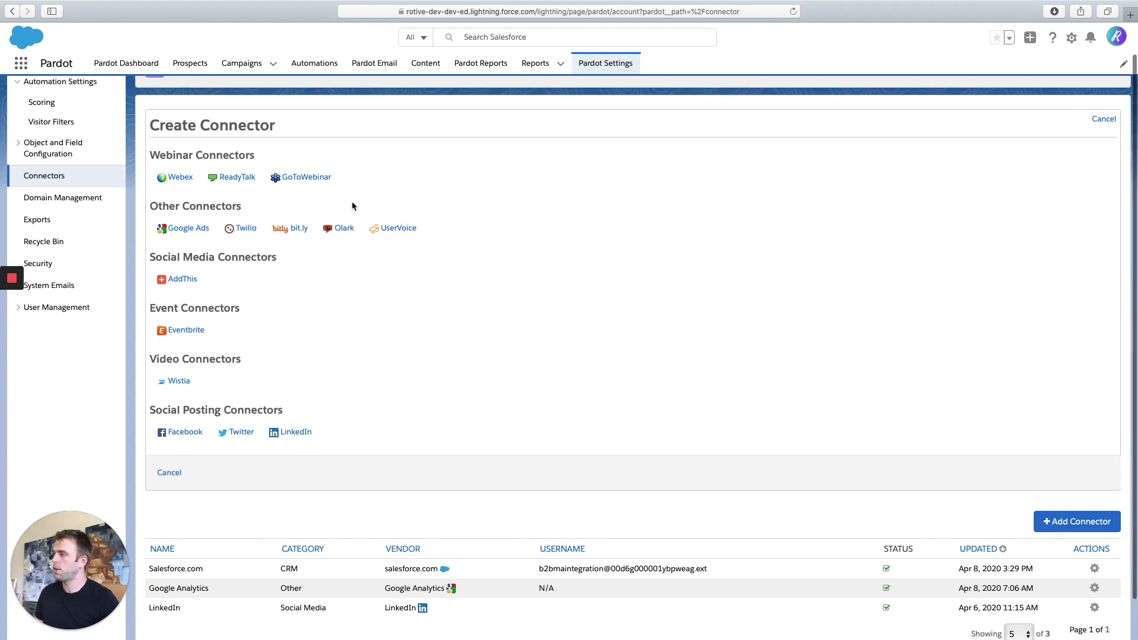
mouse_move(372, 194)
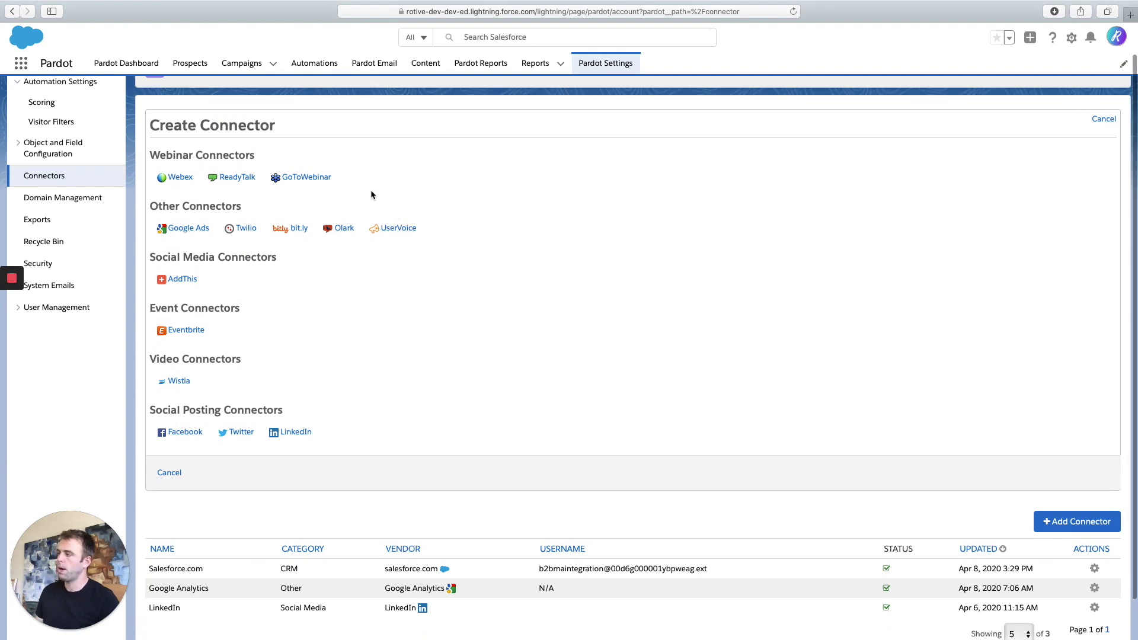
mouse_move(305, 177)
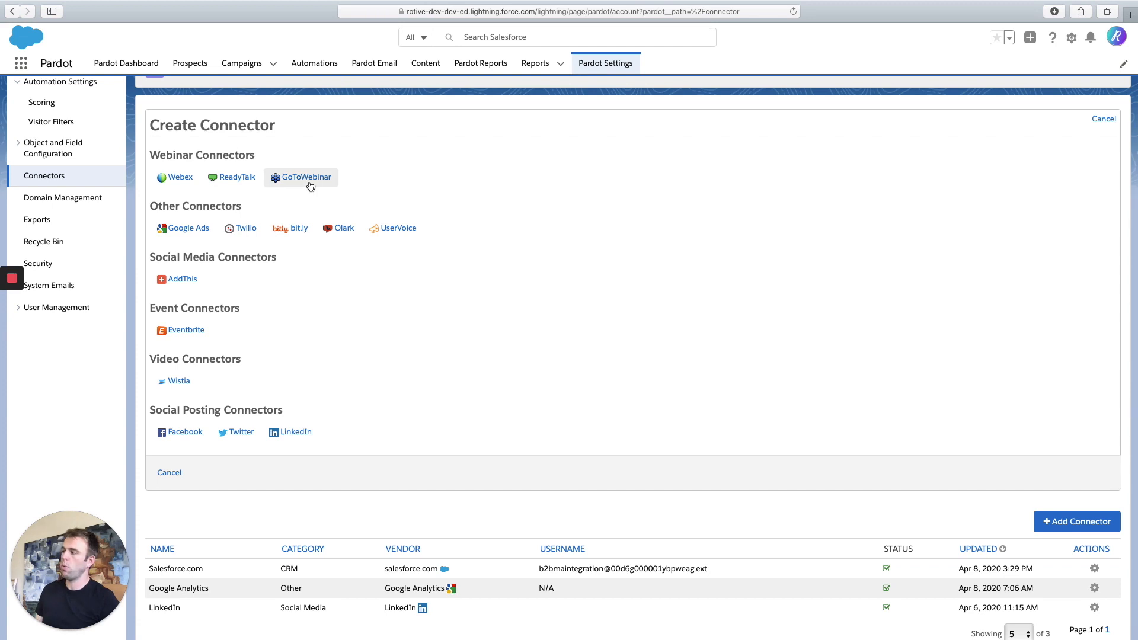
scroll("up", 3)
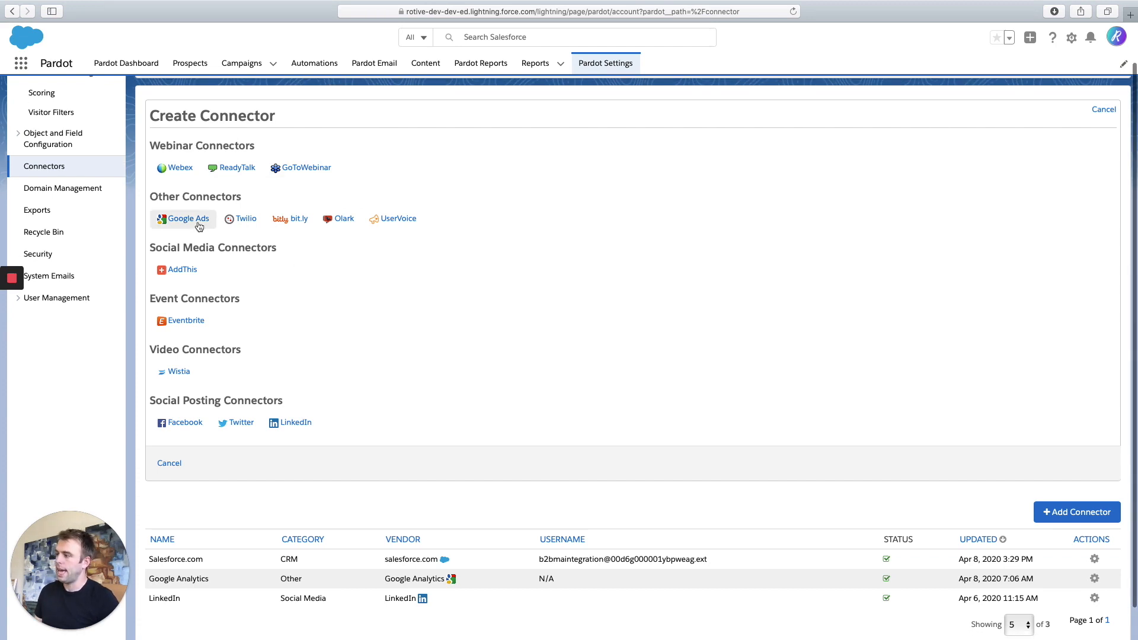
mouse_move(290, 219)
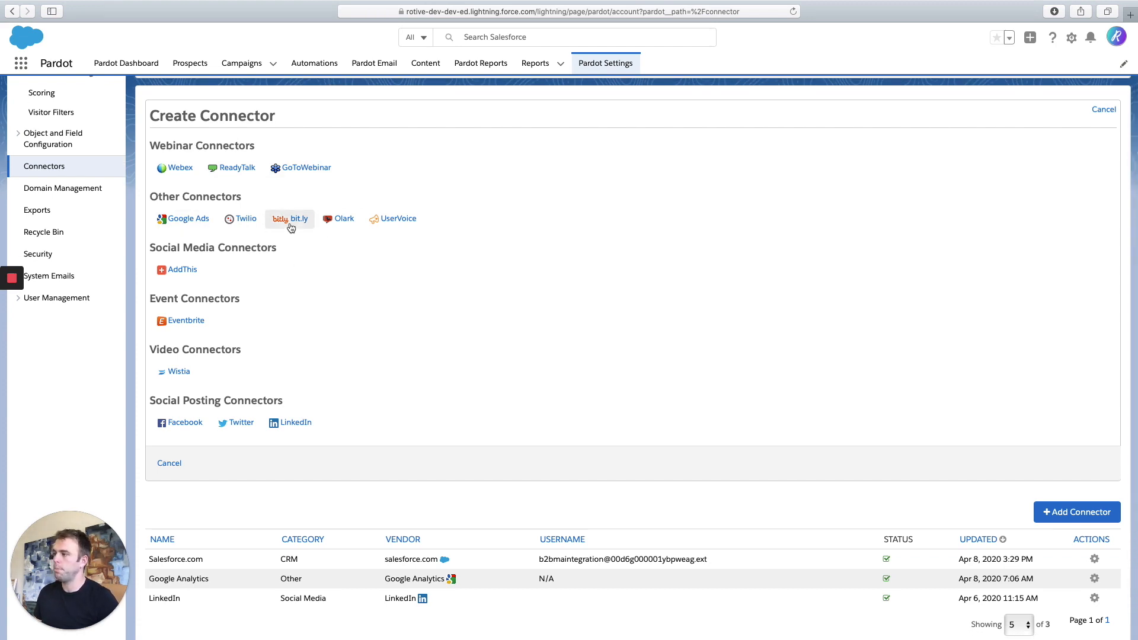
scroll("down", 3)
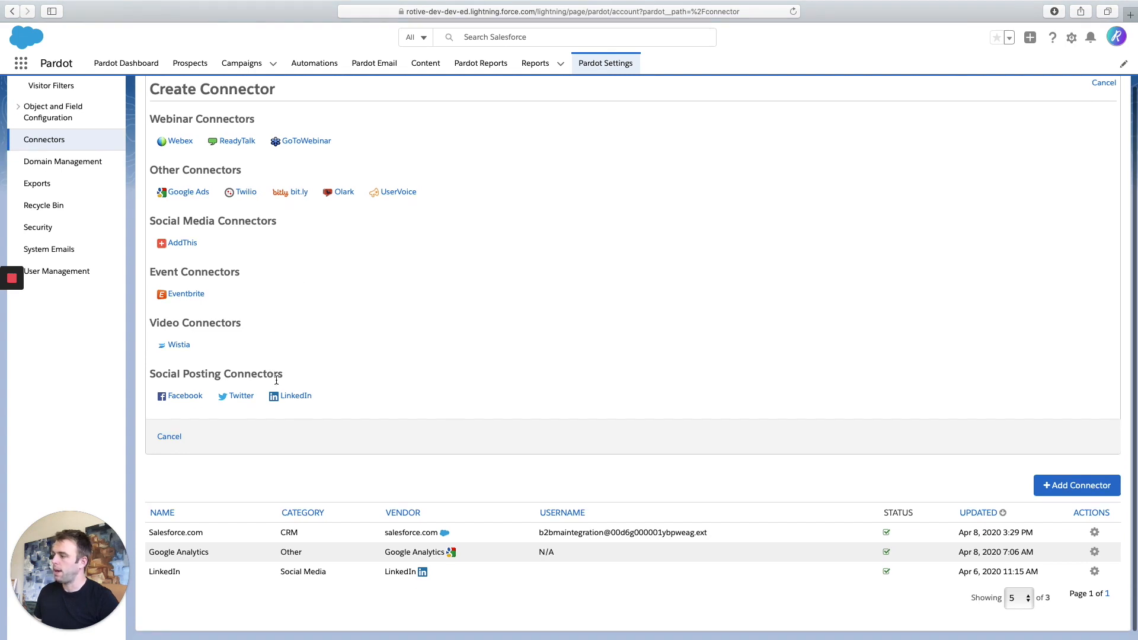
mouse_move(326, 375)
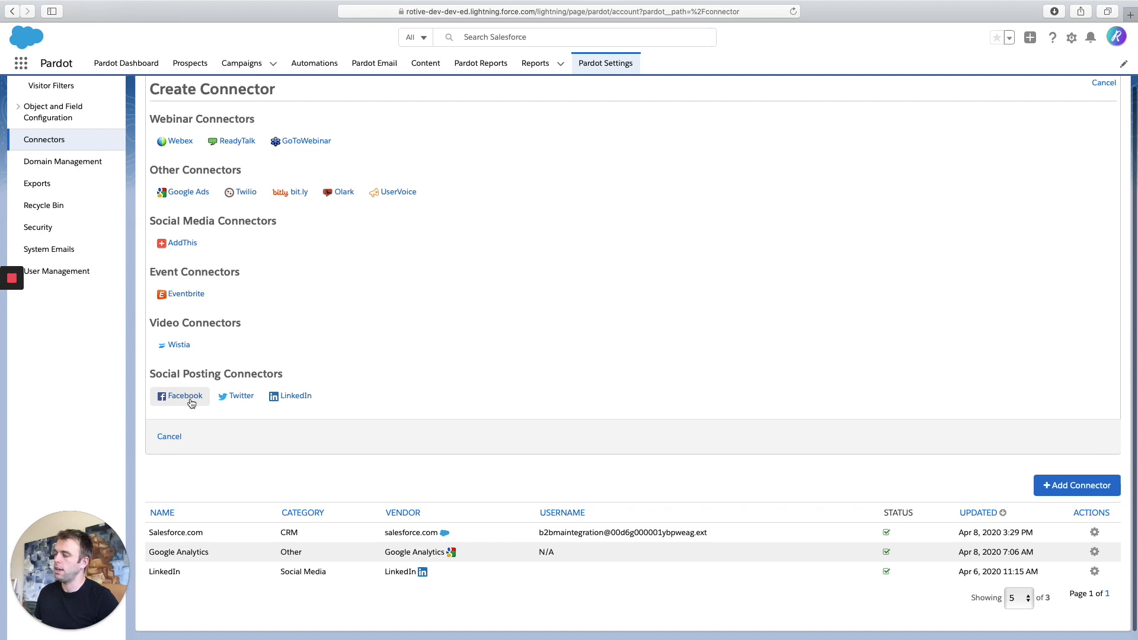
- Create a Facebook connector from the Social Posting Connectors options
left_click(185, 396)
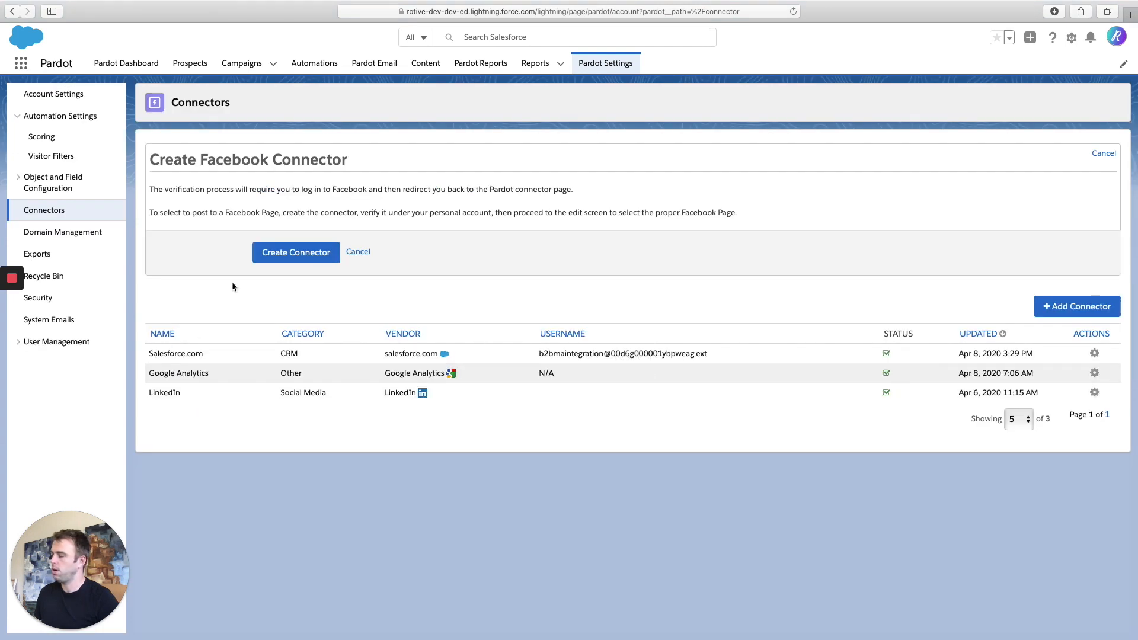
mouse_move(322, 181)
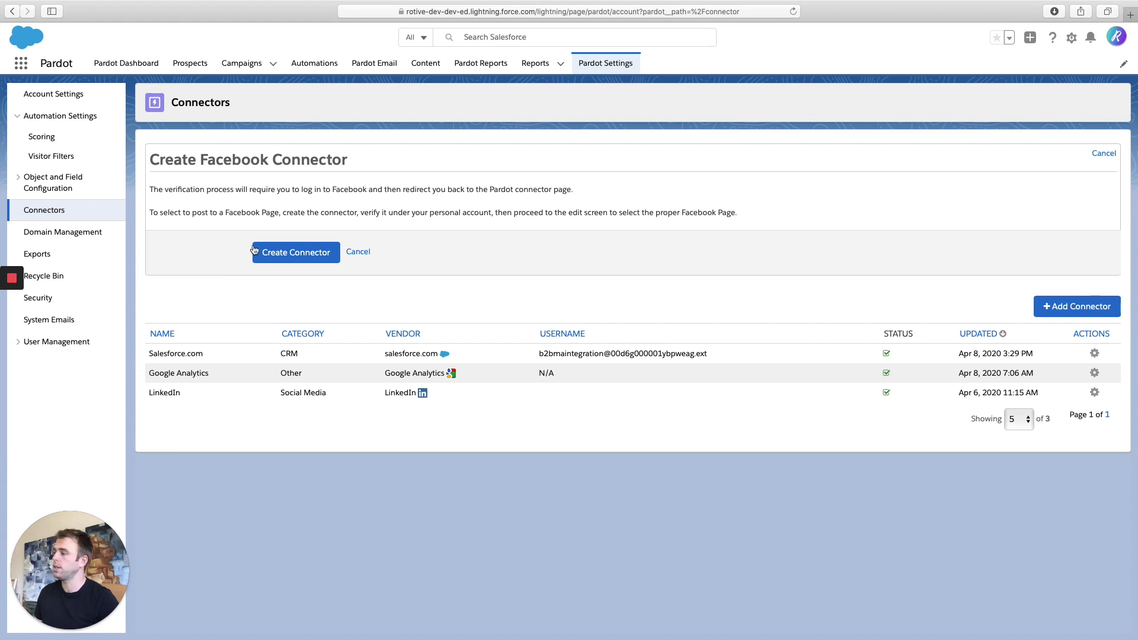
left_click(358, 252)
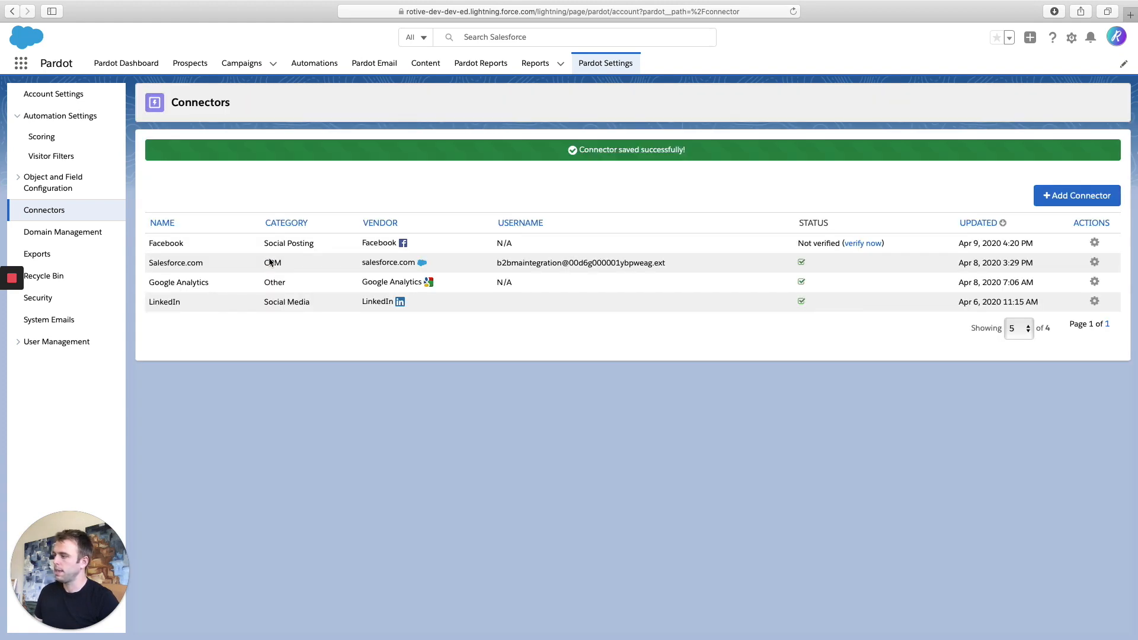
mouse_move(316, 272)
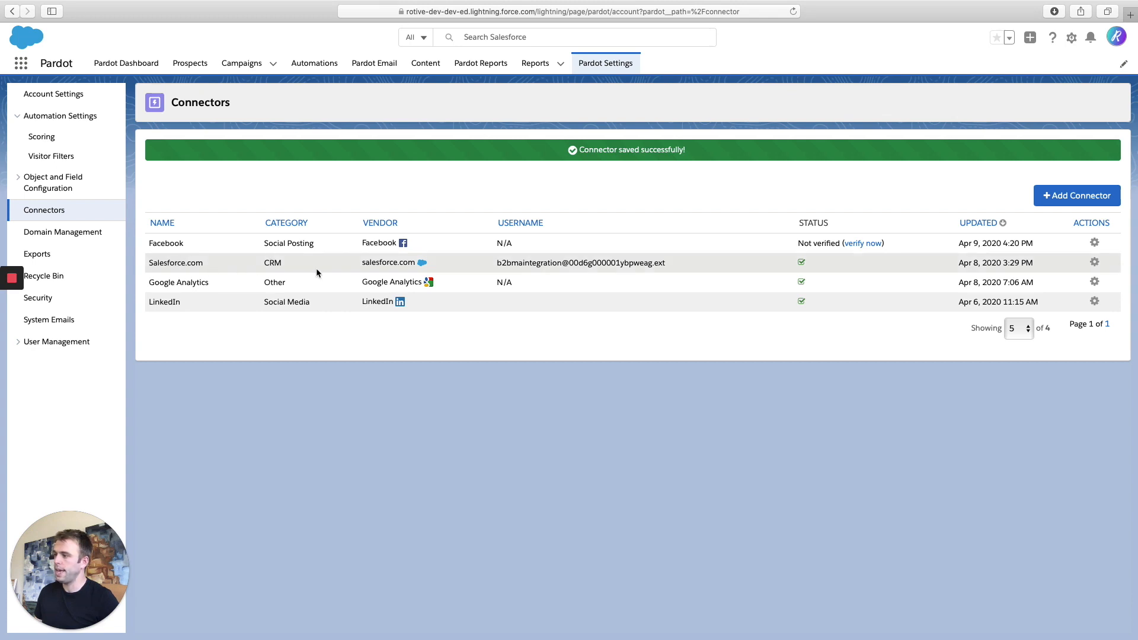
mouse_move(557, 251)
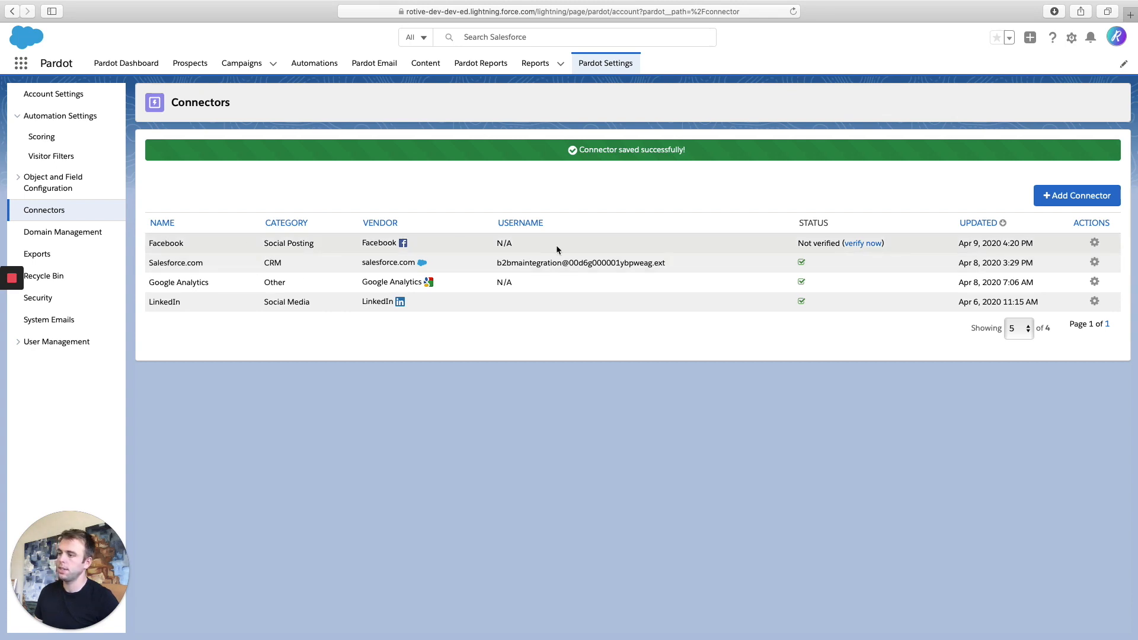
mouse_move(908, 249)
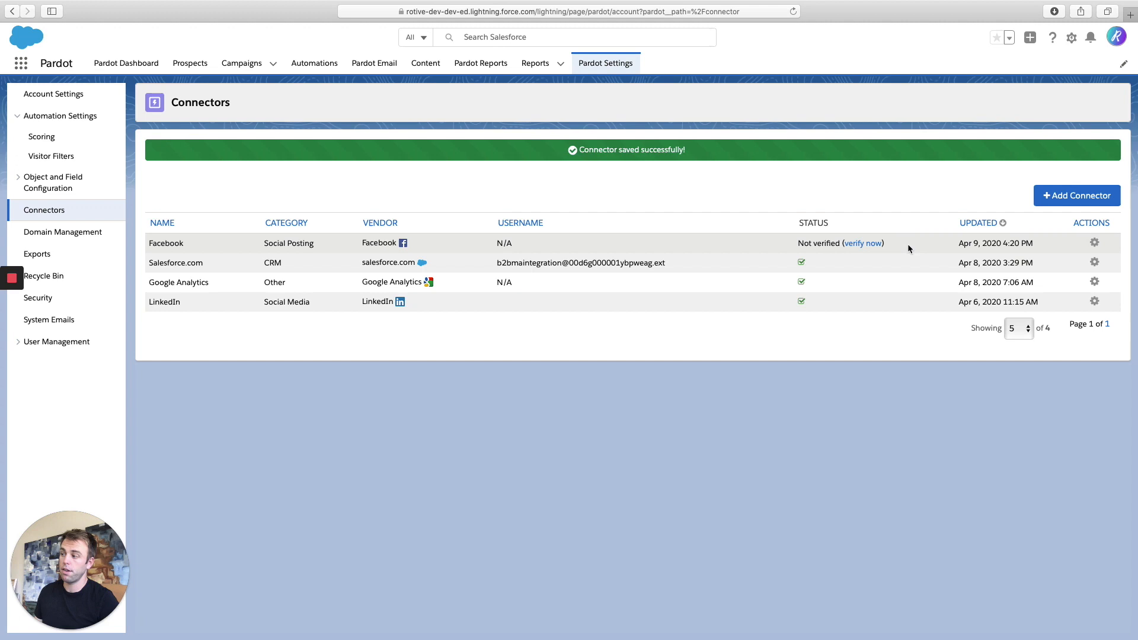
- Edit the Facebook connector, launch verification, then close the 'Log in With Facebook' tab
left_click(1095, 242)
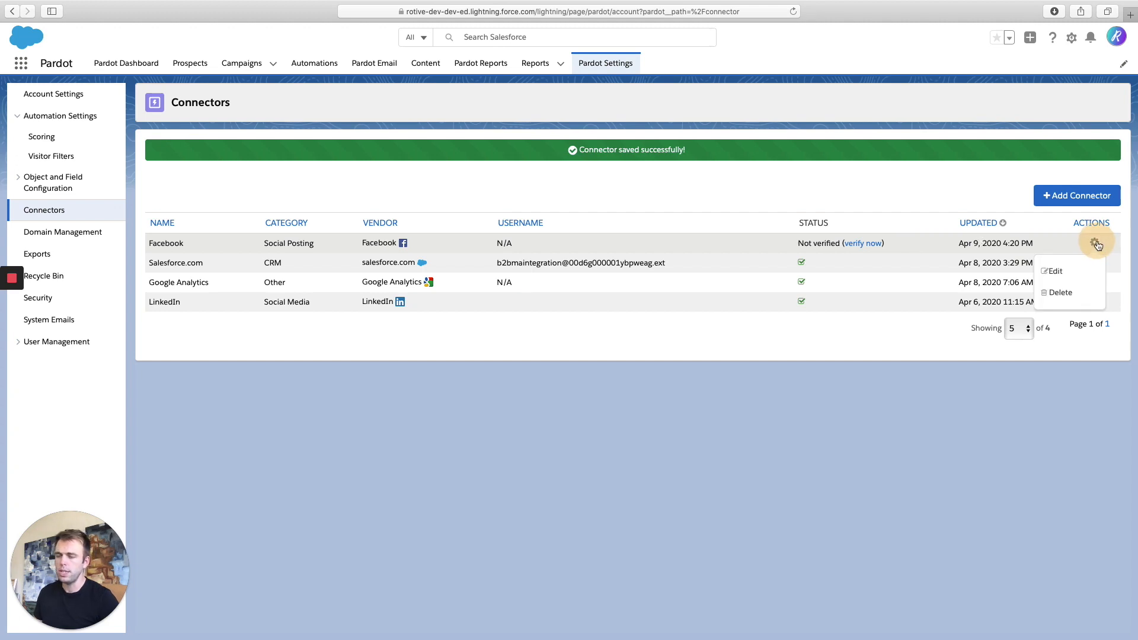
mouse_move(1081, 271)
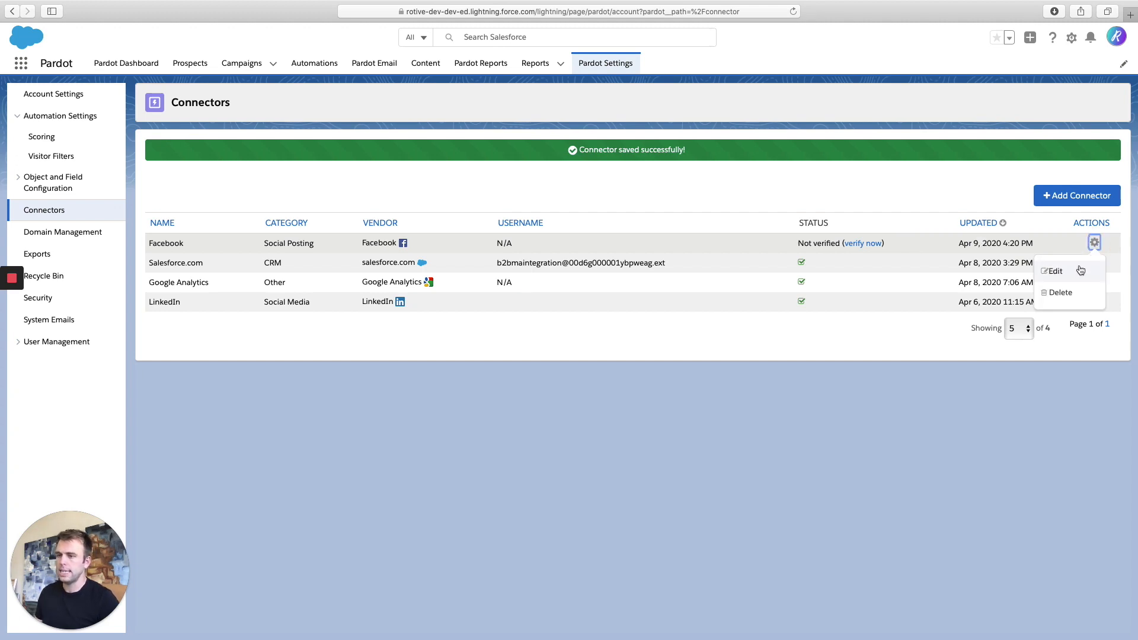
left_click(1053, 270)
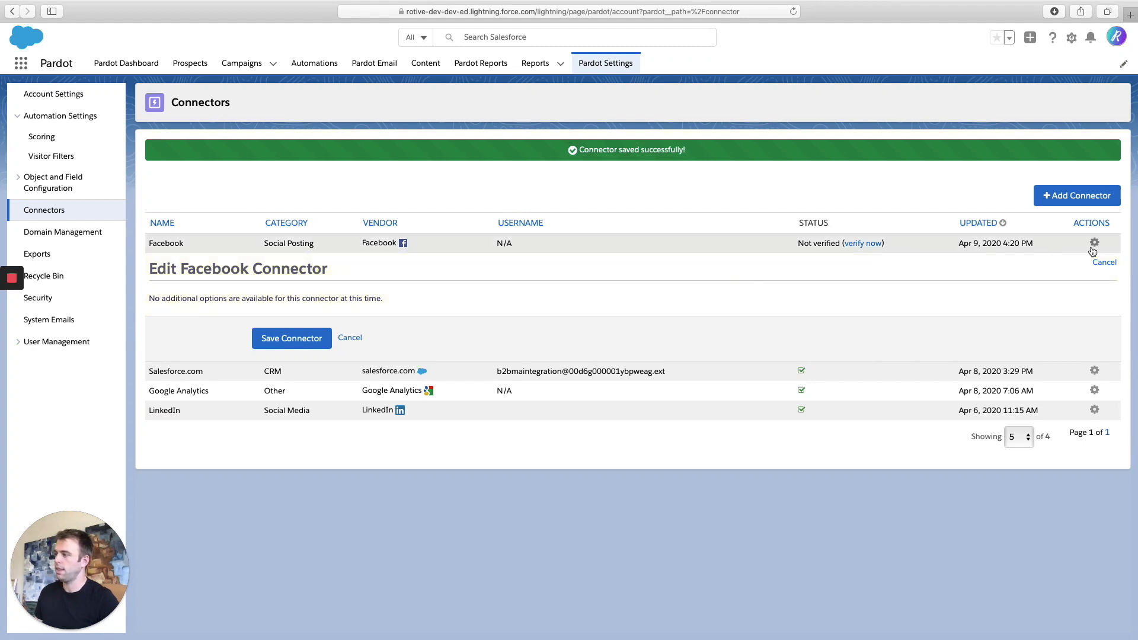
mouse_move(904, 232)
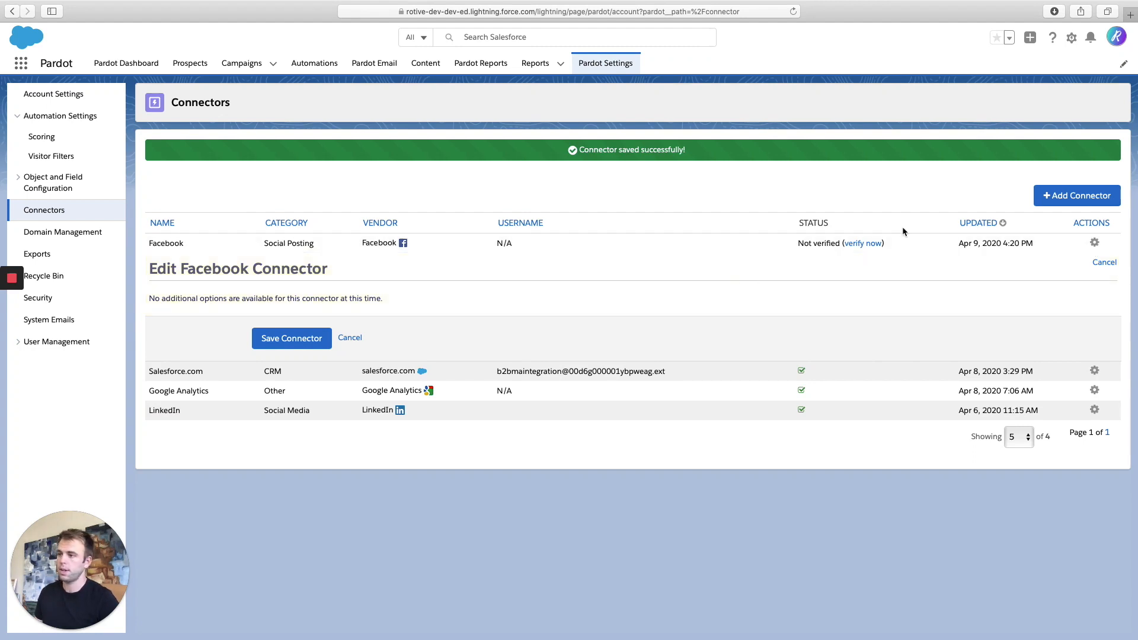
left_click(863, 243)
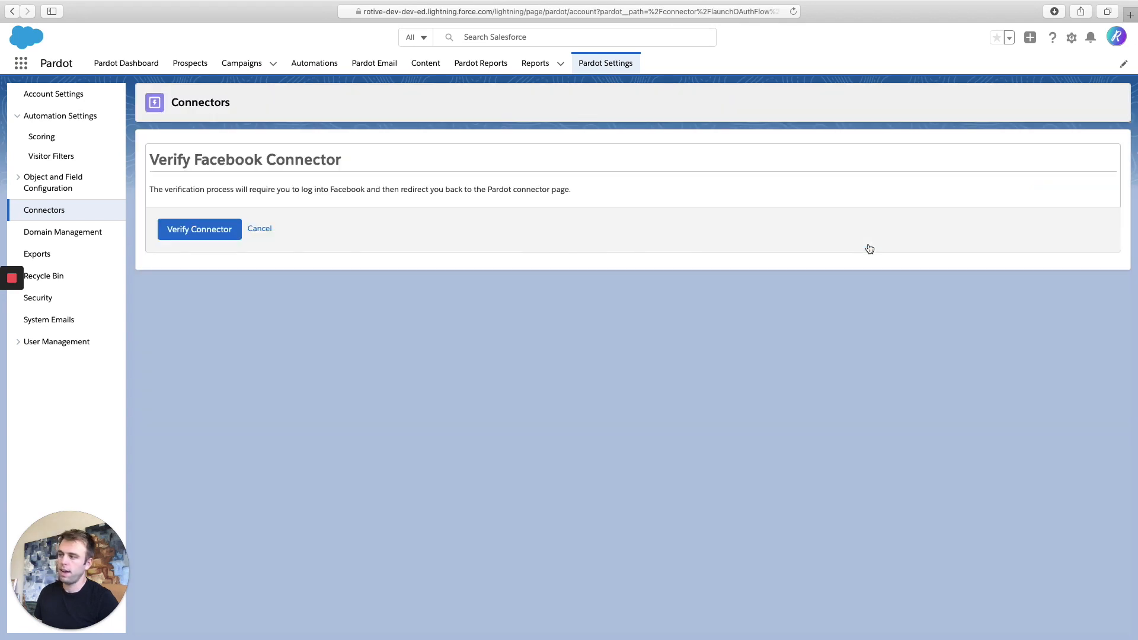
left_click(199, 229)
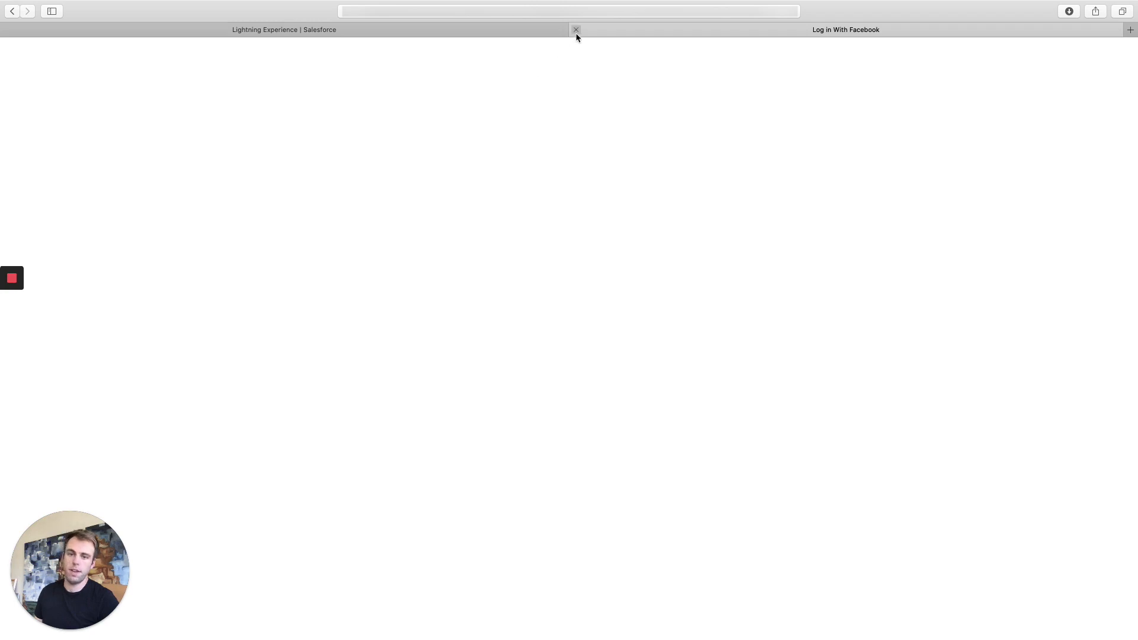
mouse_move(576, 30)
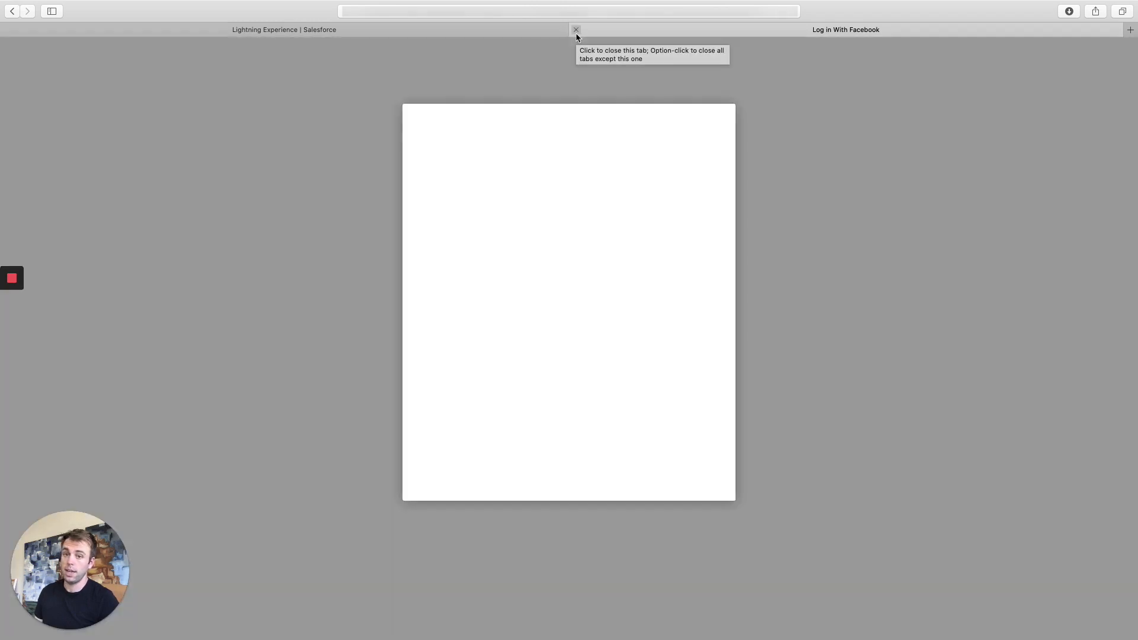
left_click(577, 30)
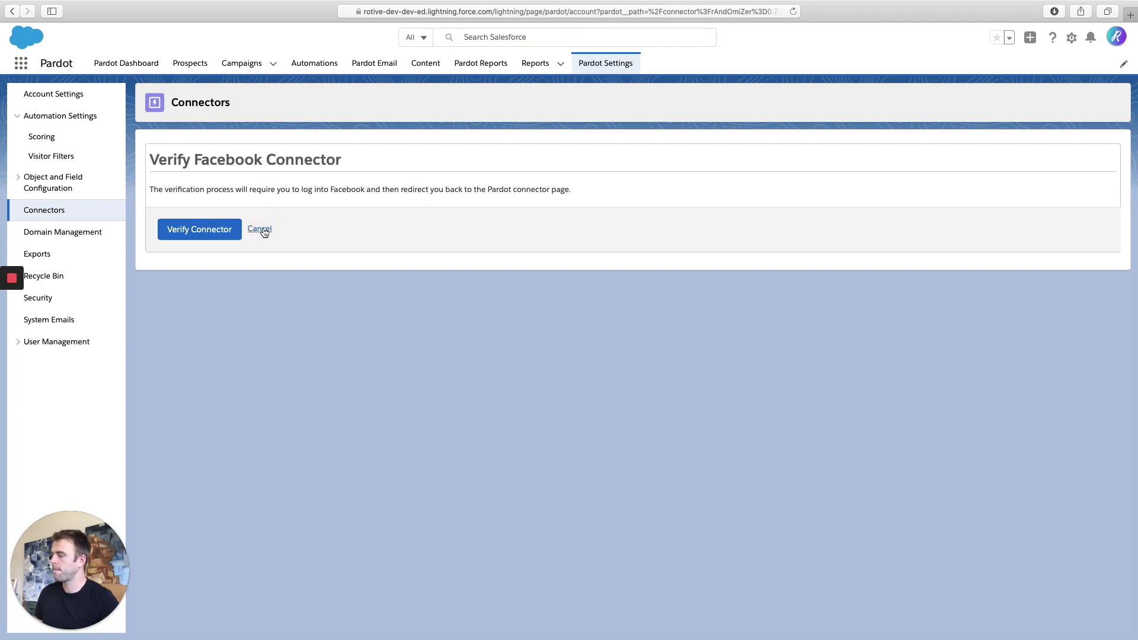
mouse_move(102, 204)
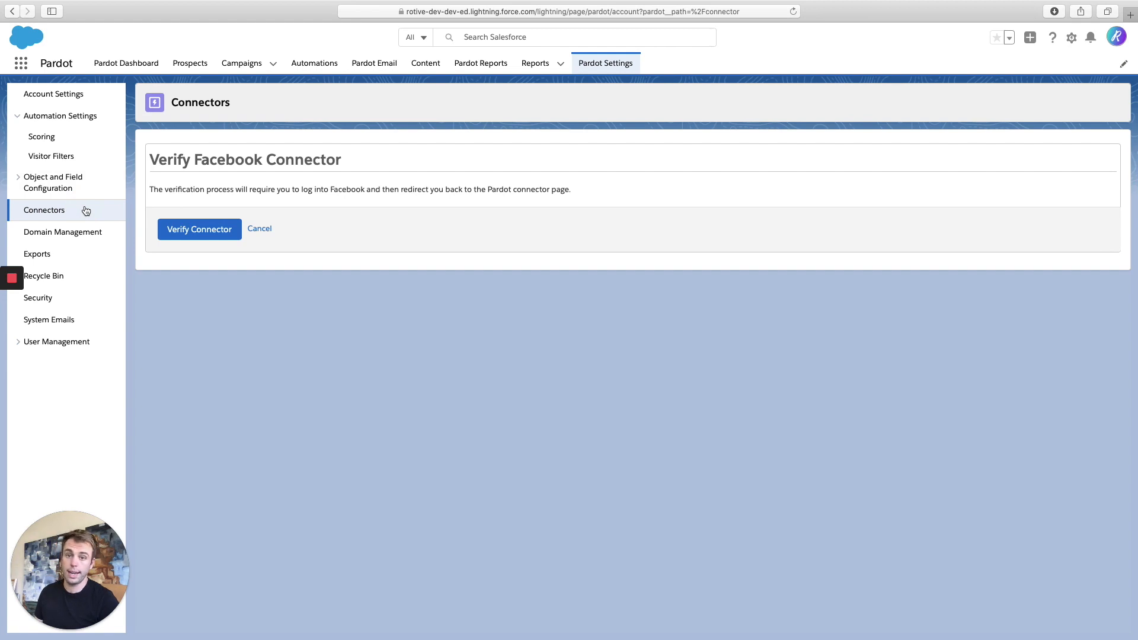
- Return to the Connectors list, where Facebook remains not verified
left_click(259, 229)
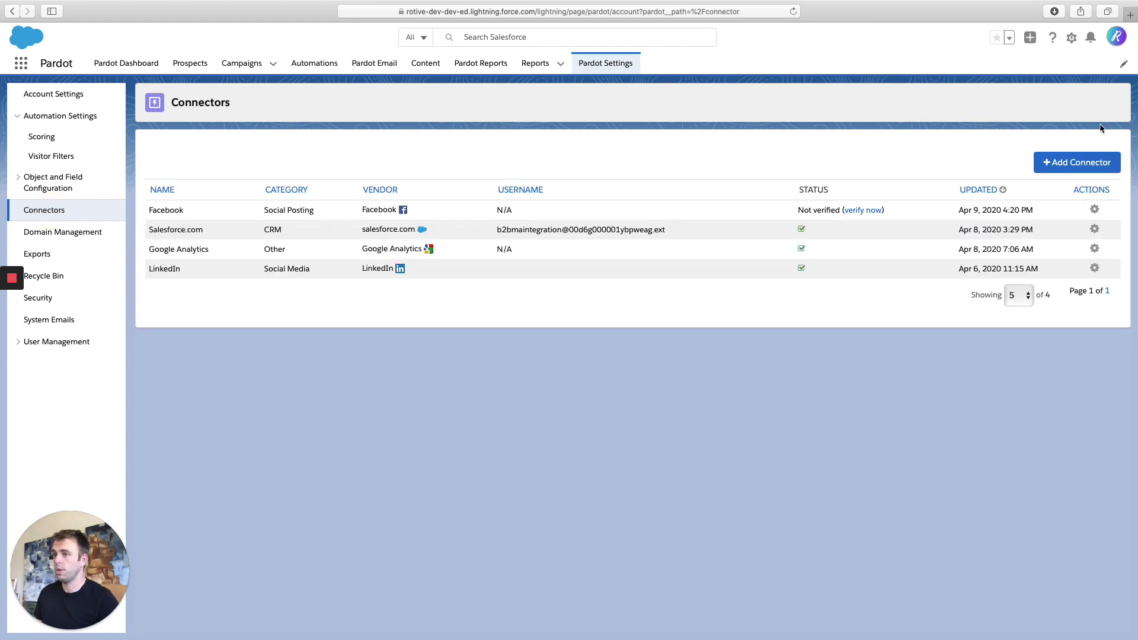
left_click(1077, 162)
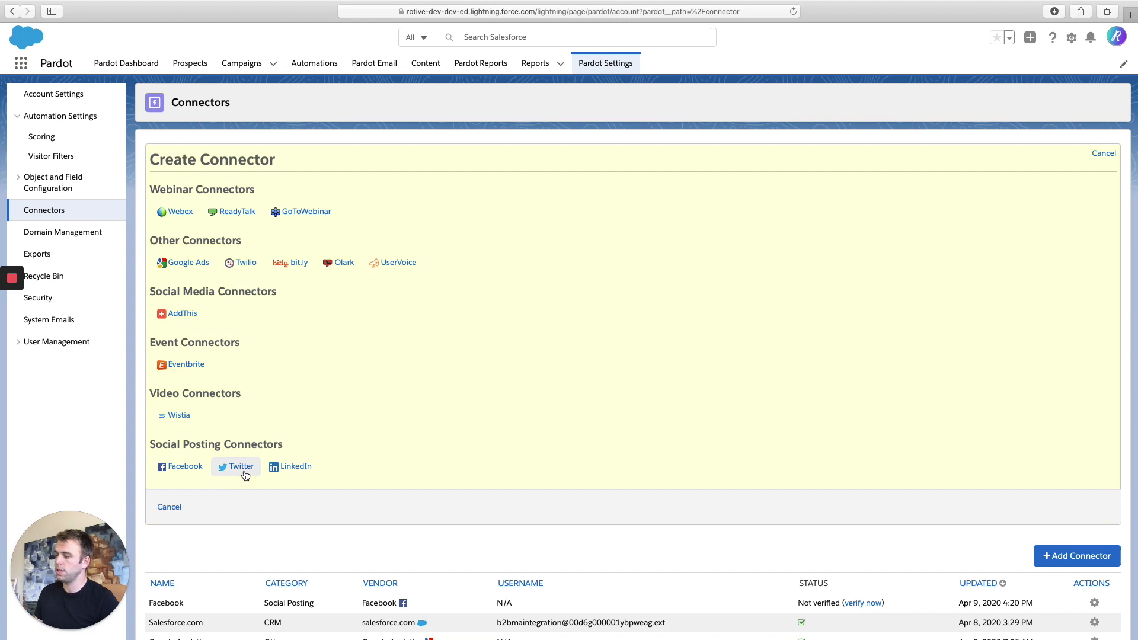
left_click(240, 467)
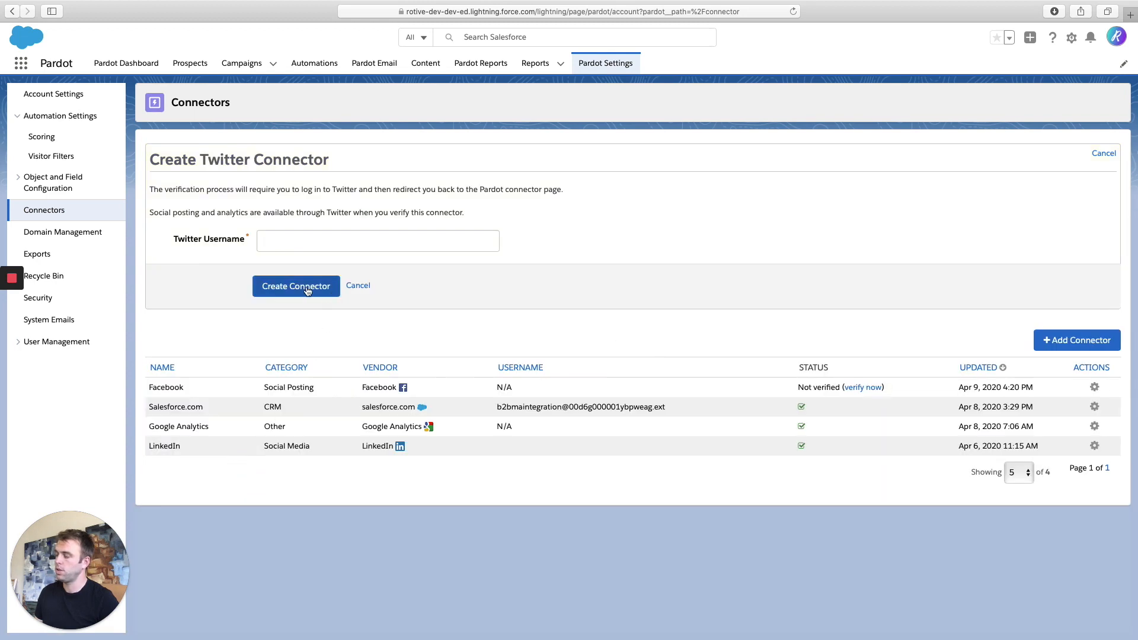
left_click(358, 285)
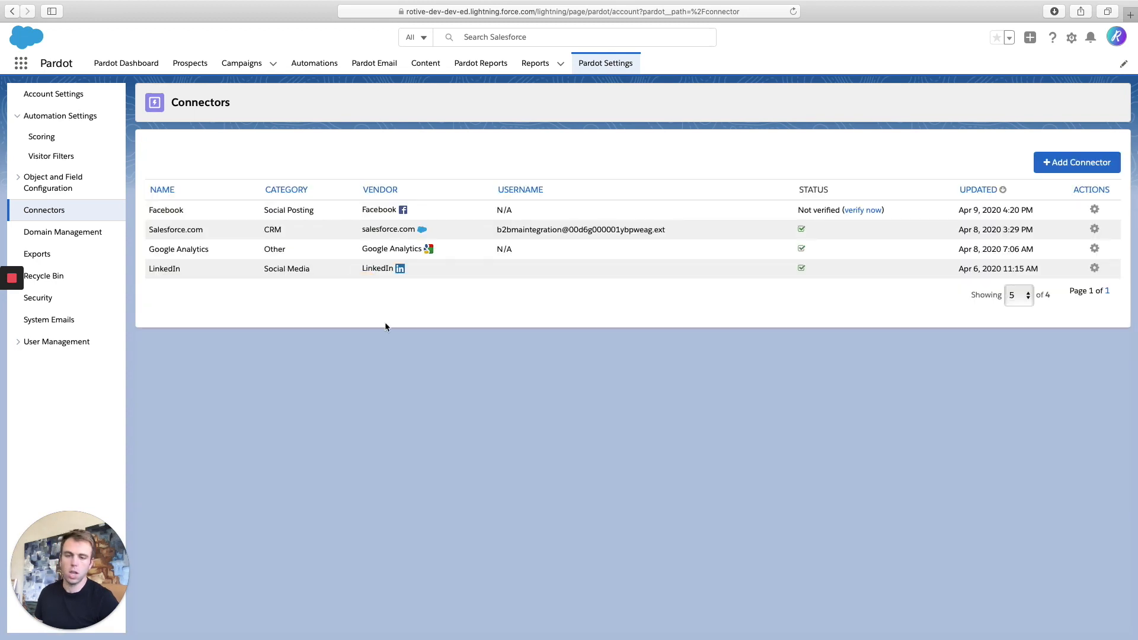
mouse_move(409, 333)
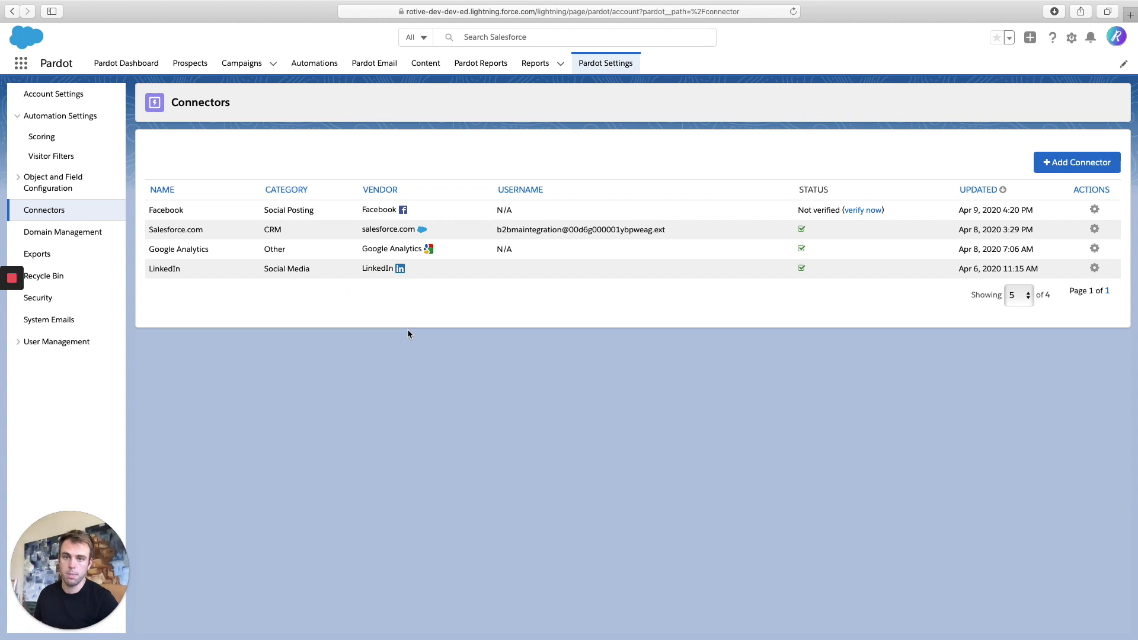
mouse_move(1077, 162)
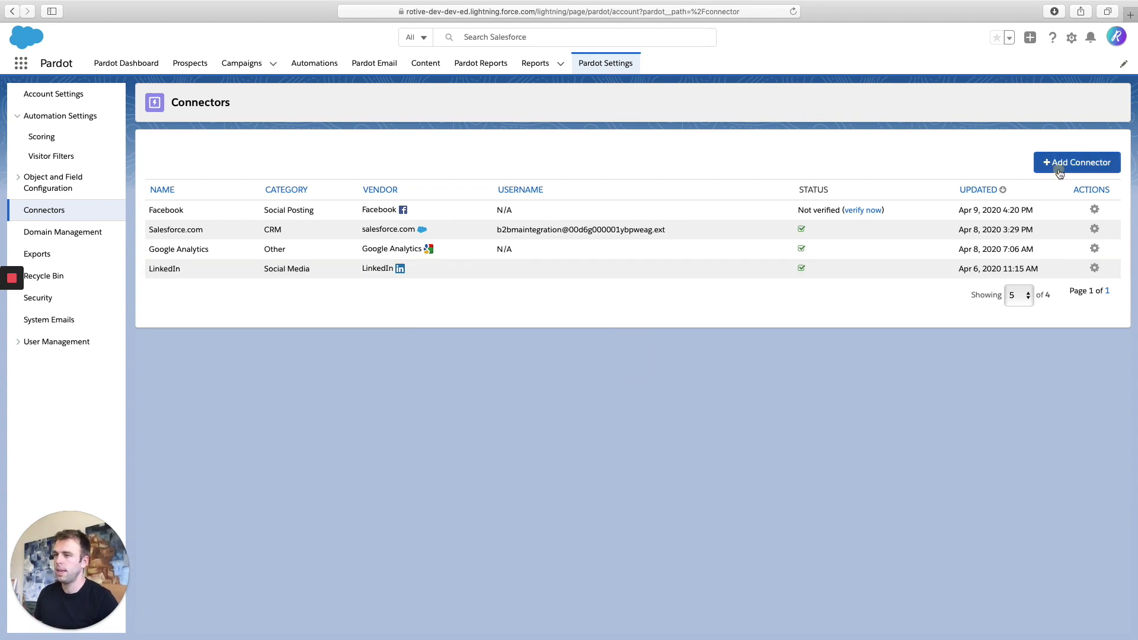
- Reopen the Create Connector panel listing webinar, event, video and social posting connectors
left_click(1077, 162)
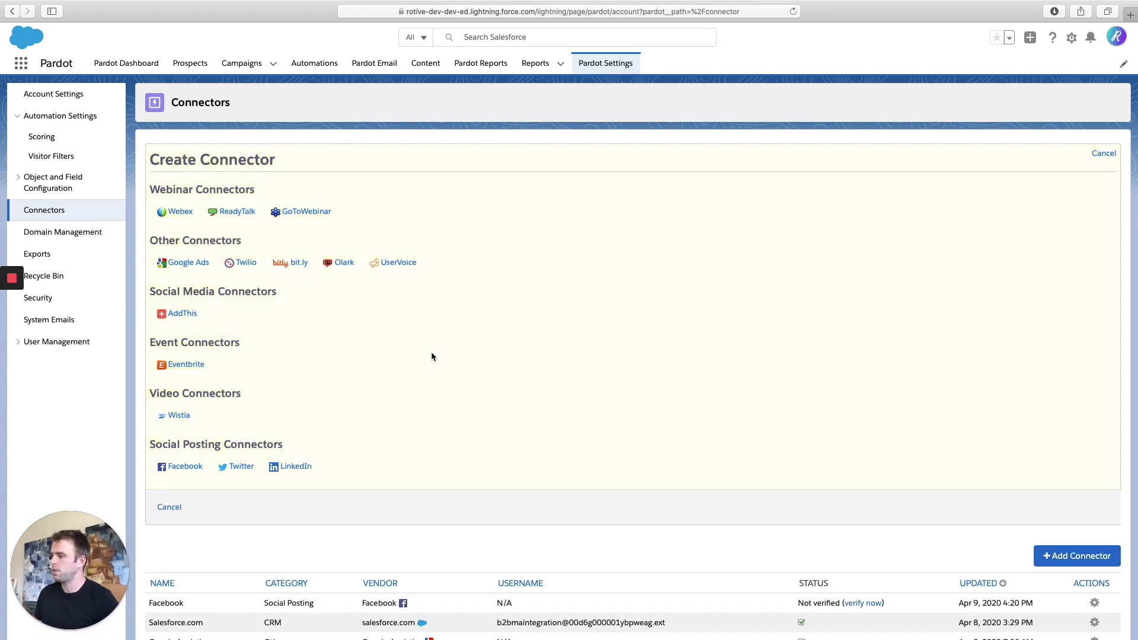
mouse_move(371, 213)
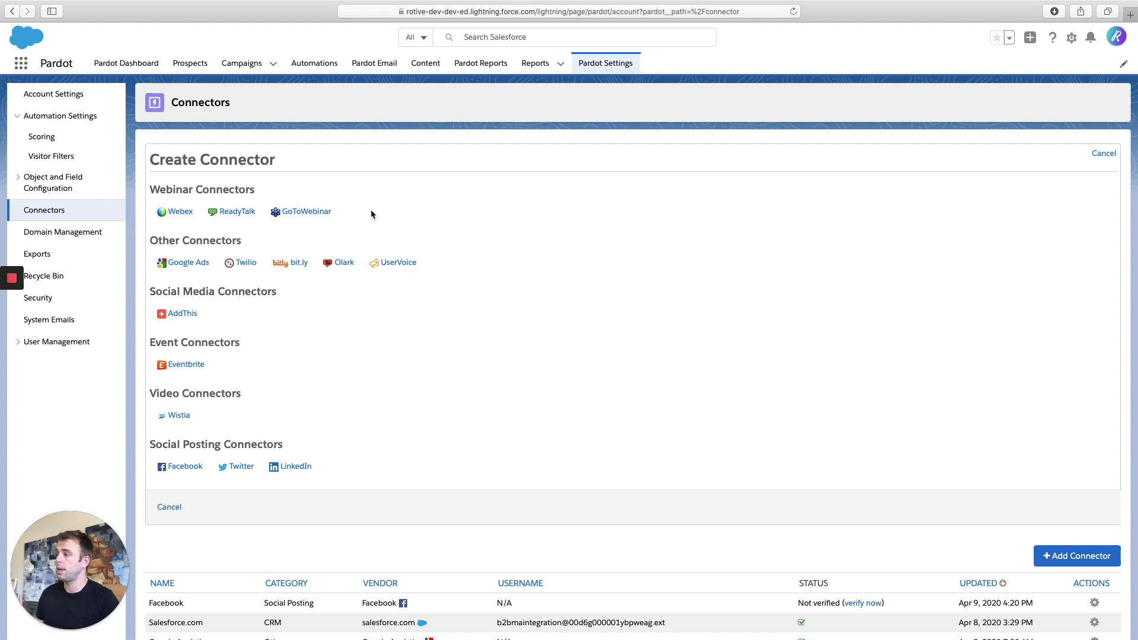
mouse_move(369, 221)
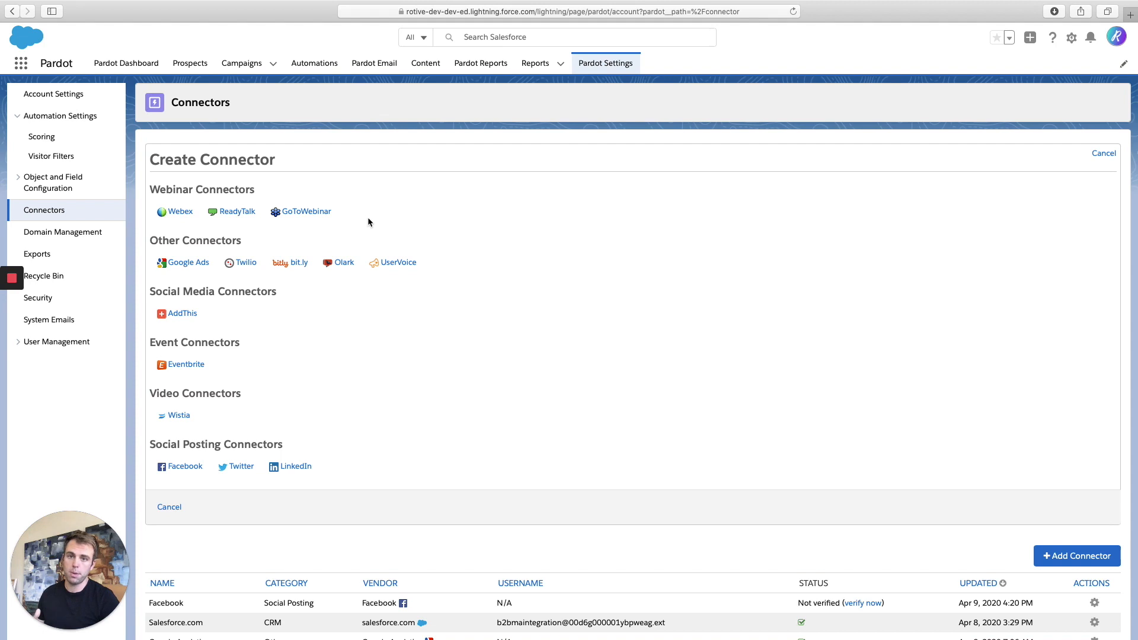
mouse_move(189, 223)
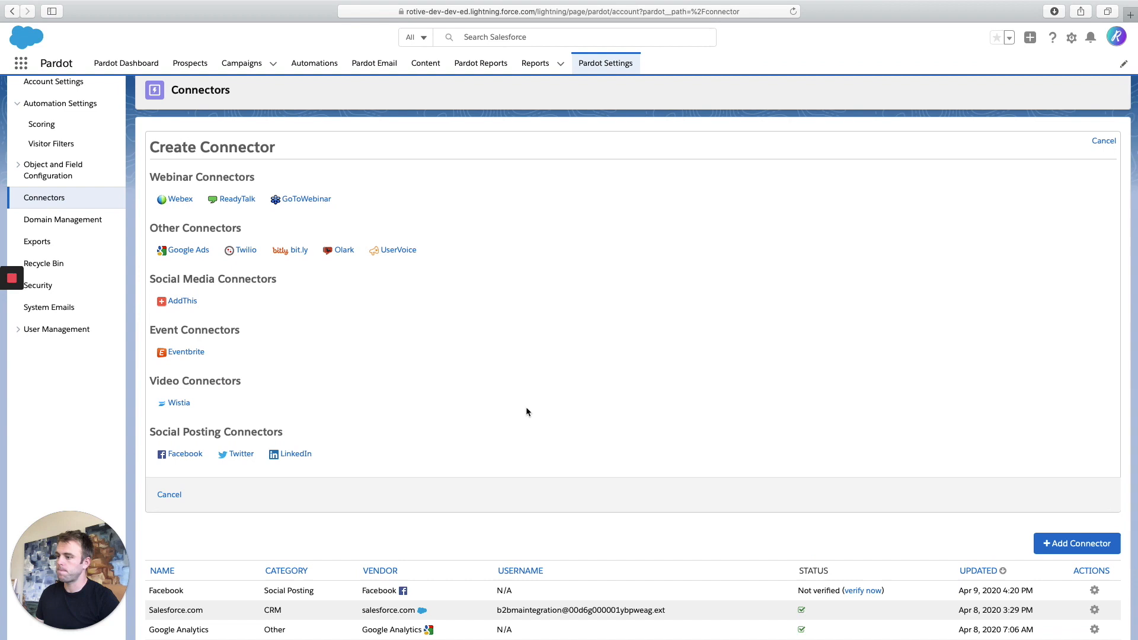
mouse_move(559, 401)
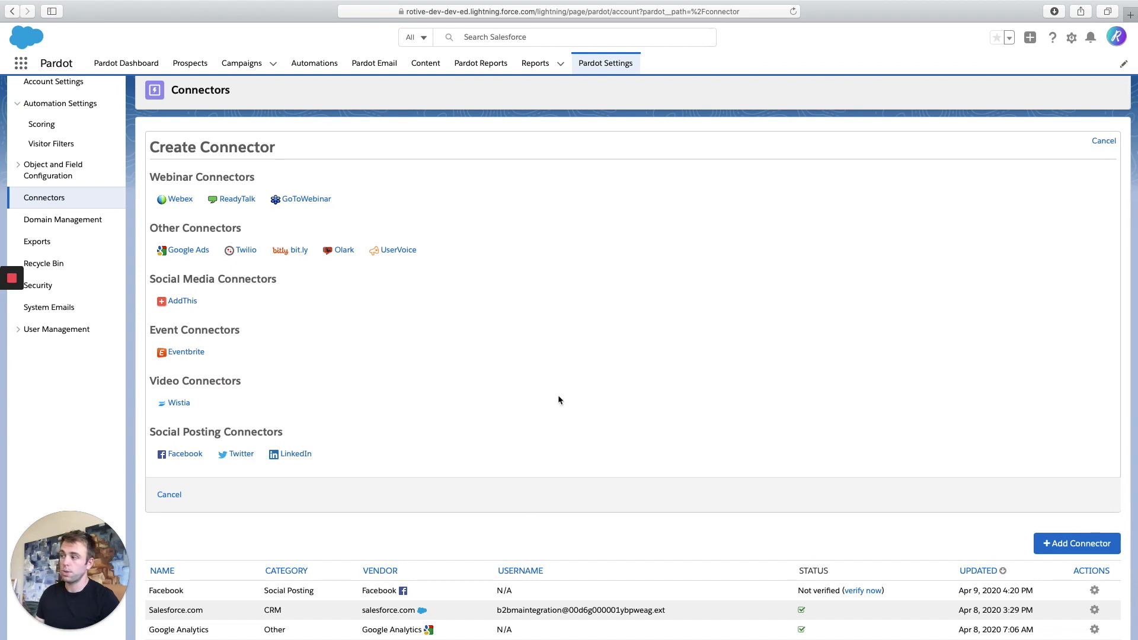
mouse_move(509, 421)
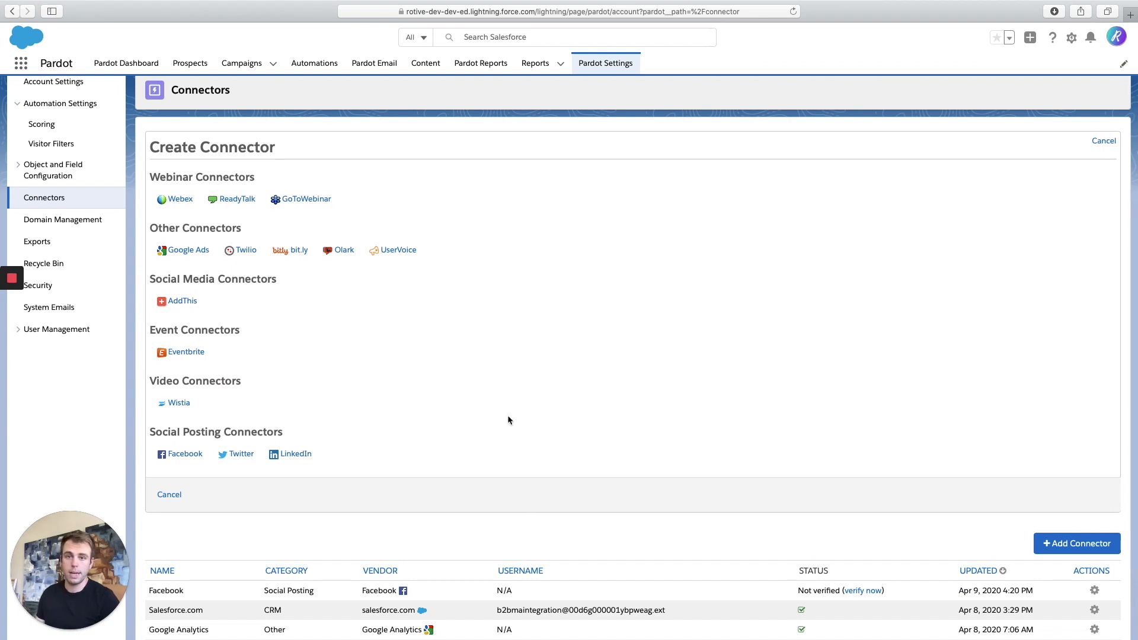